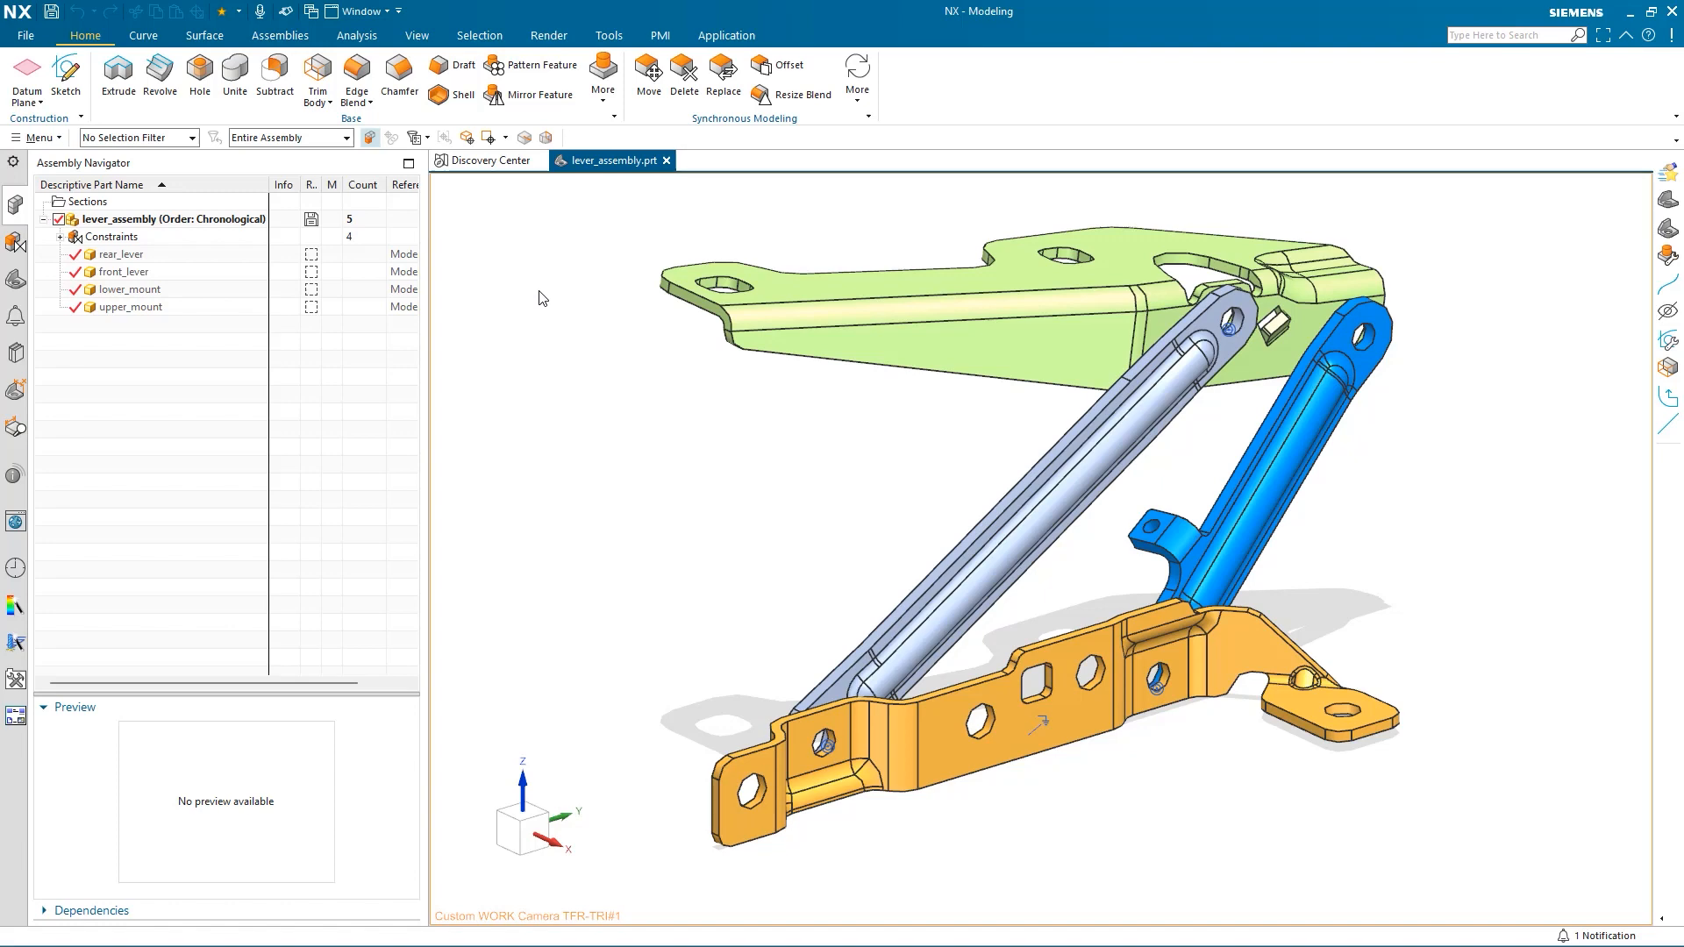
{"action": "mouse_move", "coordinate": [1254, 656]}
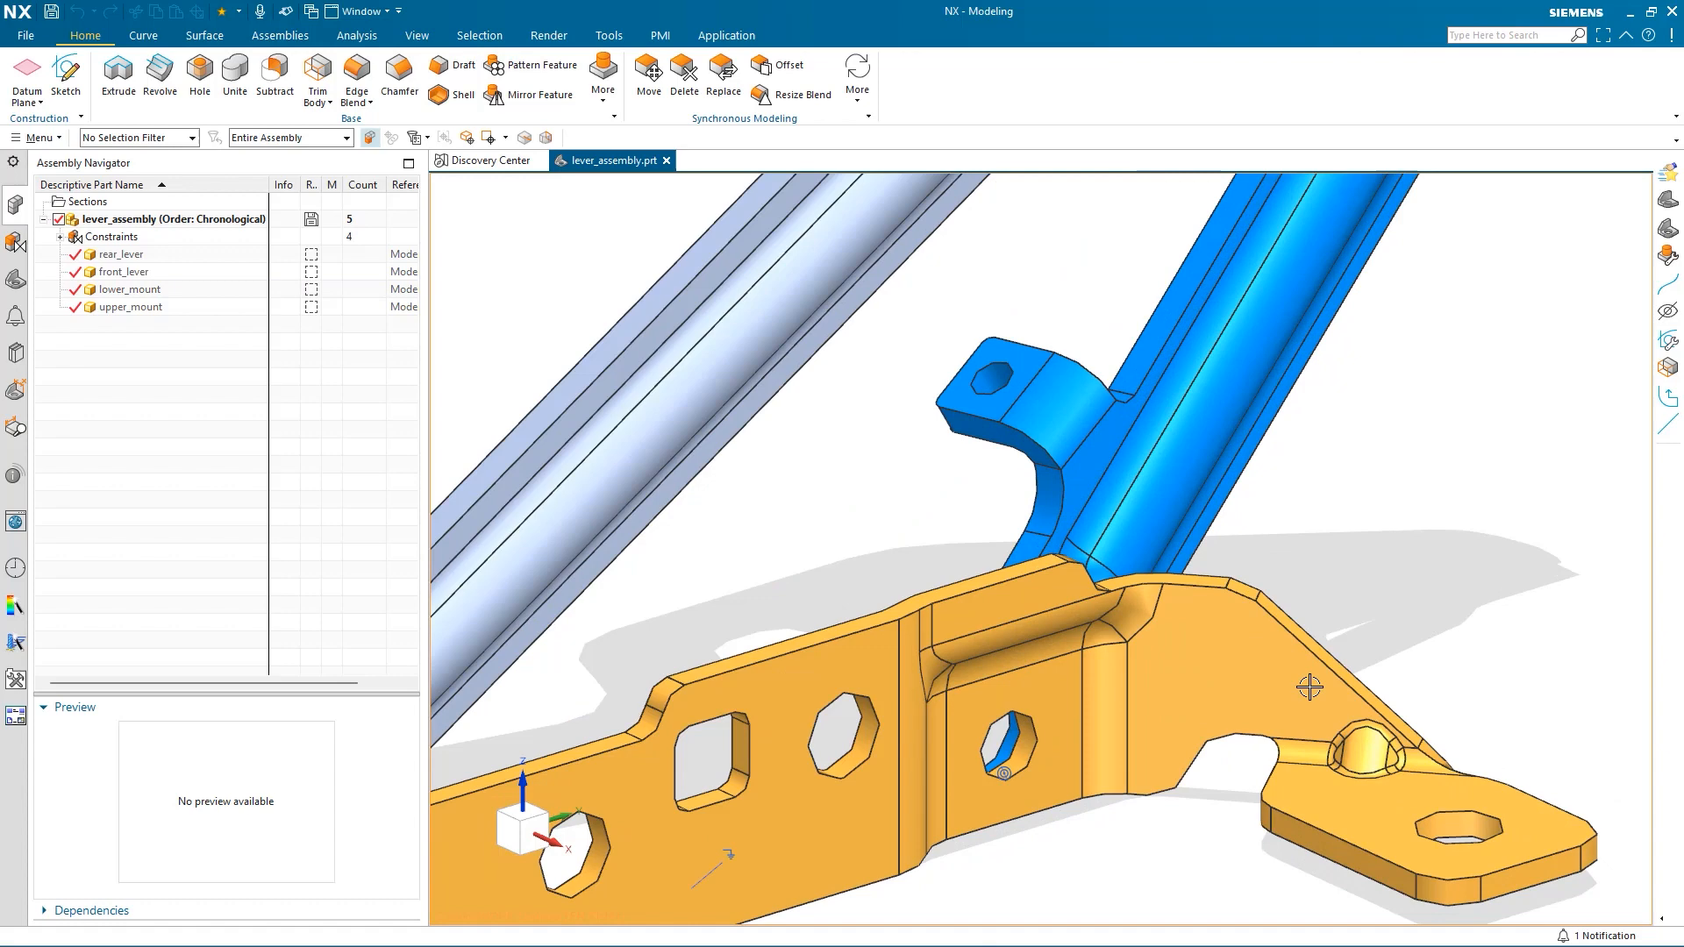
Step: Fully open rear_lever, front_lever, lower_mount and the remaining component via Open > Component Fully
{"action": "right_click", "coordinate": [140, 219]}
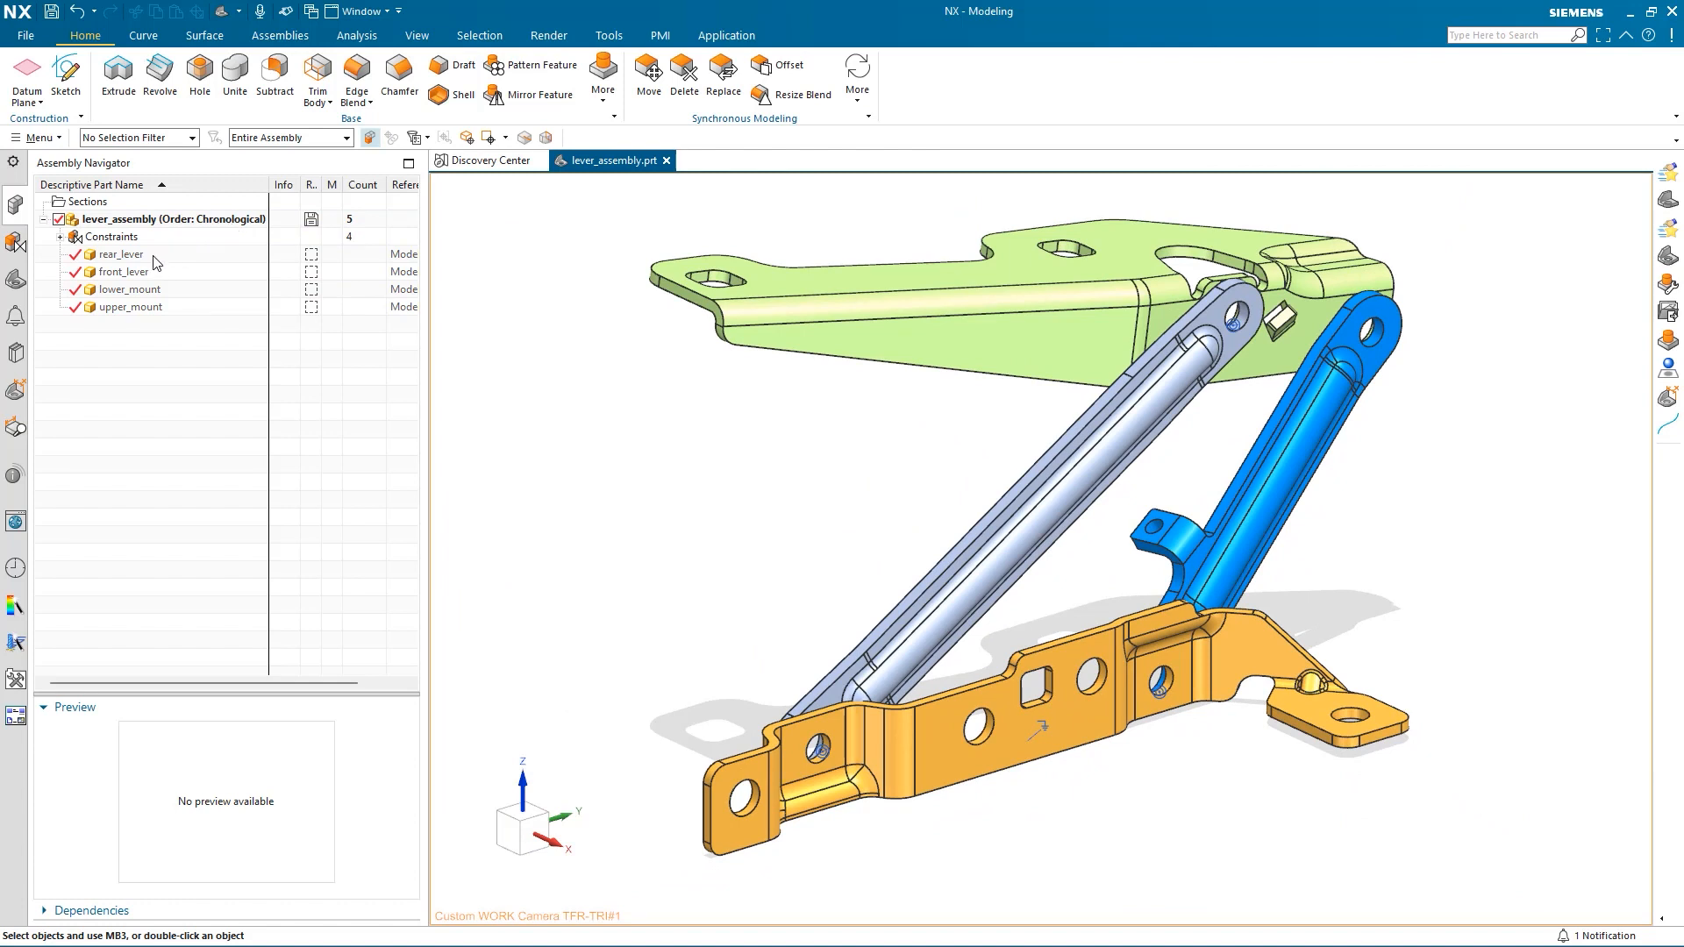
{"action": "left_click", "coordinate": [121, 252]}
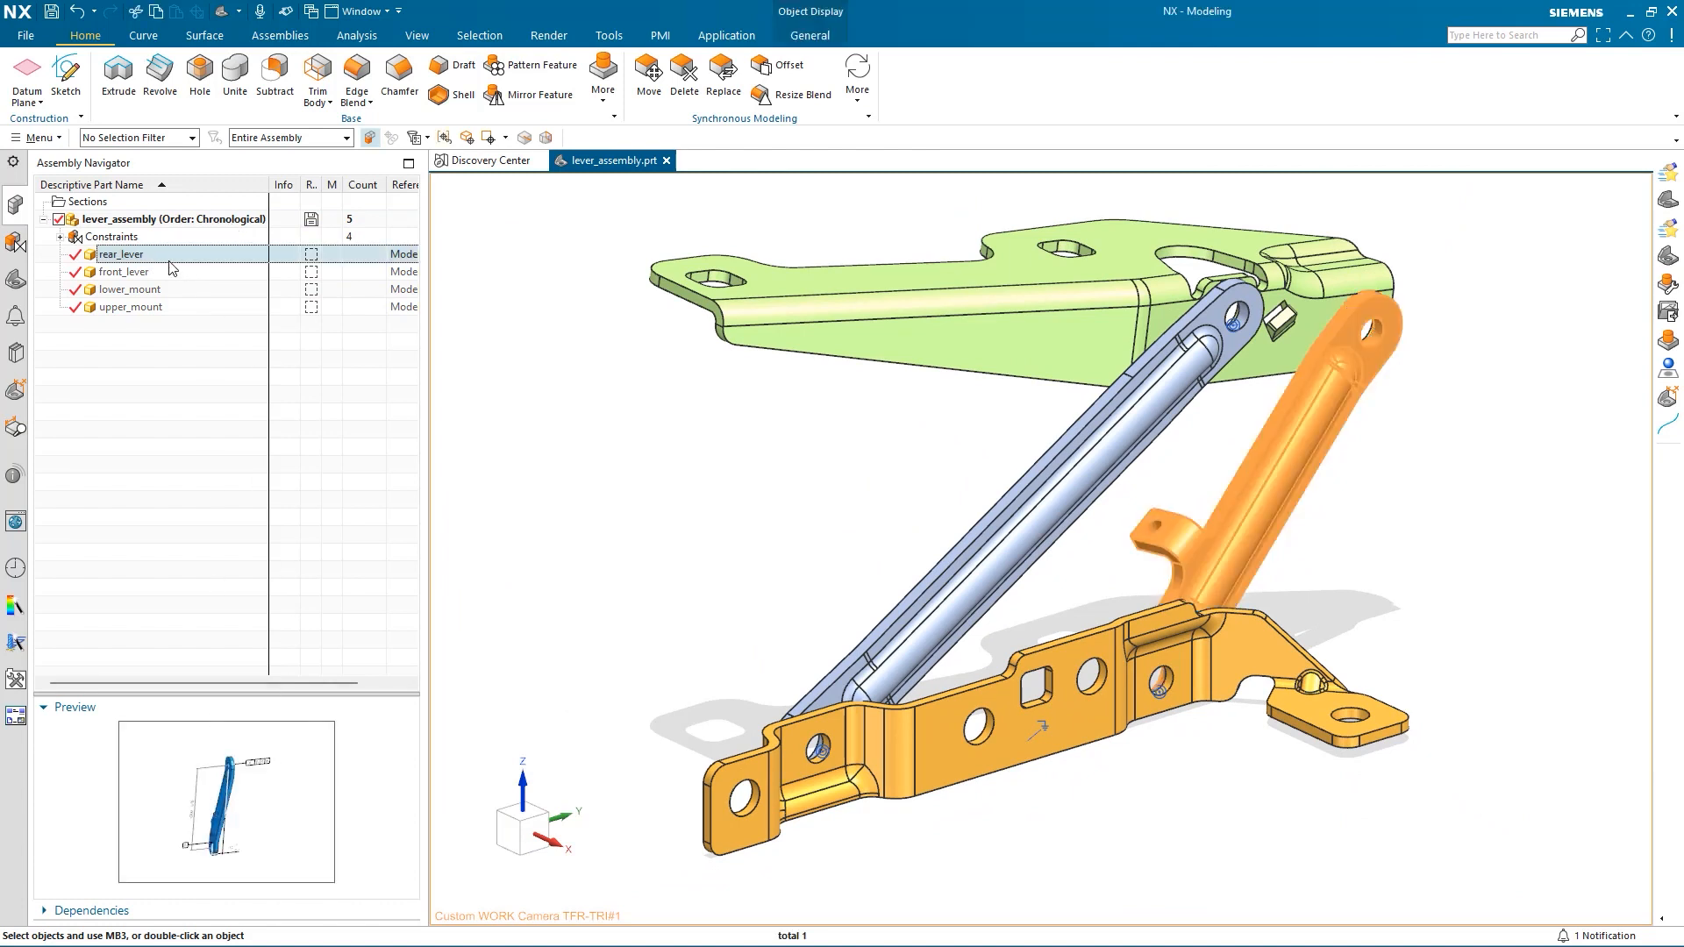
{"action": "left_click", "coordinate": [123, 271]}
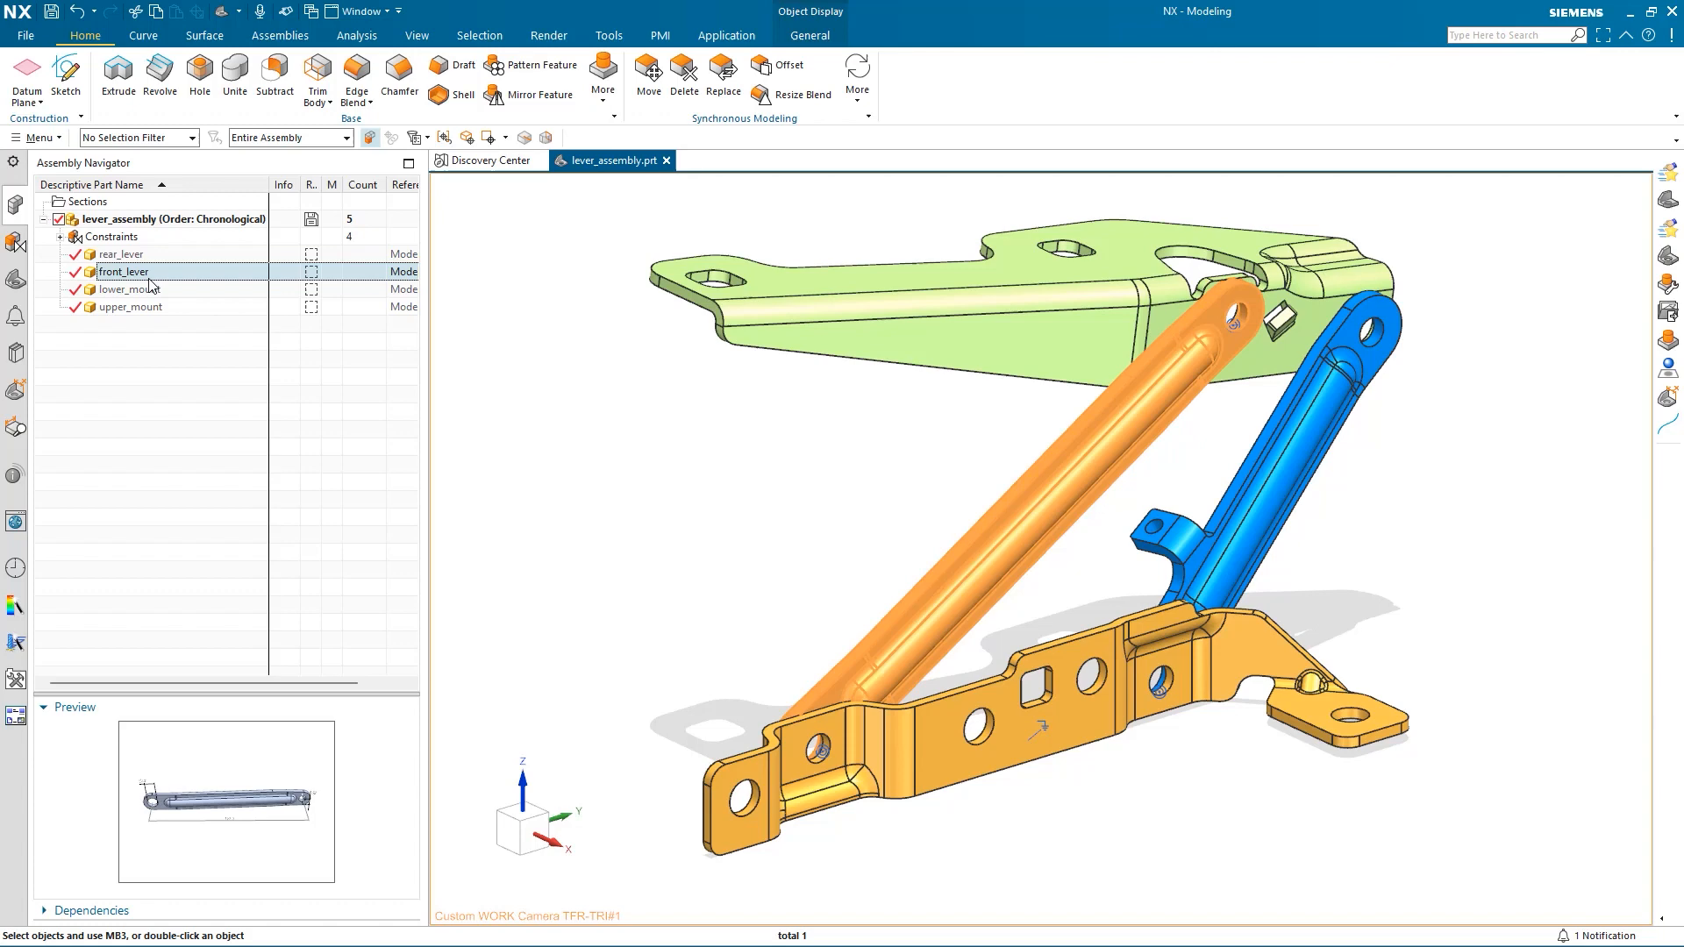
{"action": "left_click", "coordinate": [116, 289]}
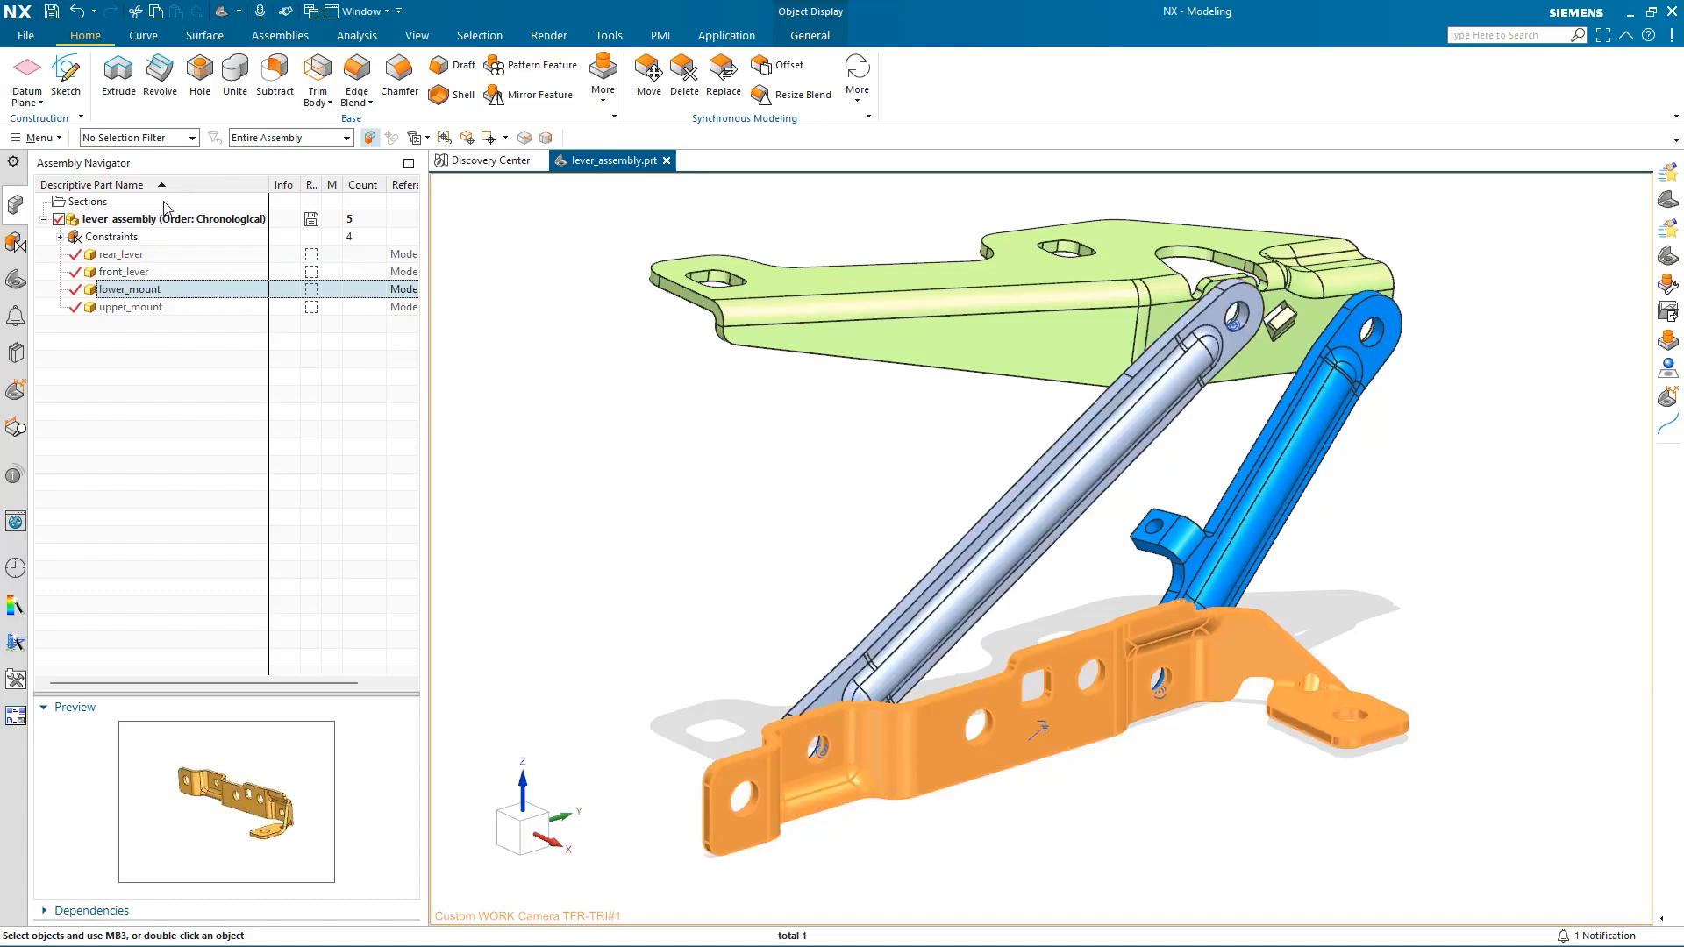
{"action": "right_click", "coordinate": [131, 219]}
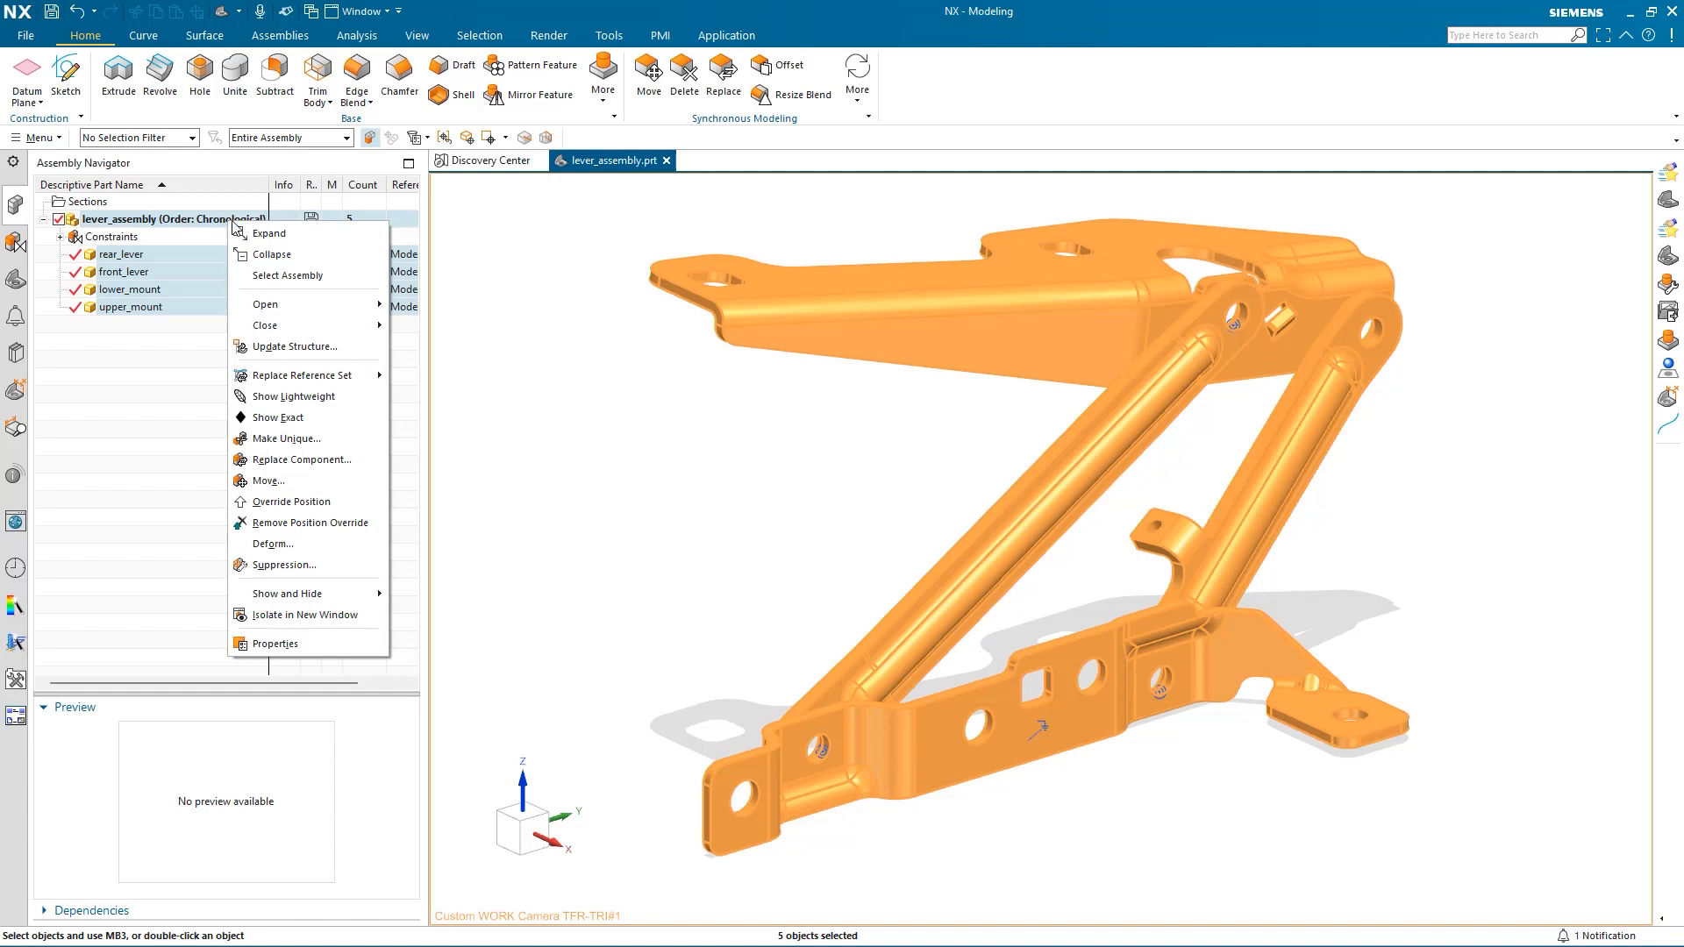
{"action": "mouse_move", "coordinate": [265, 306]}
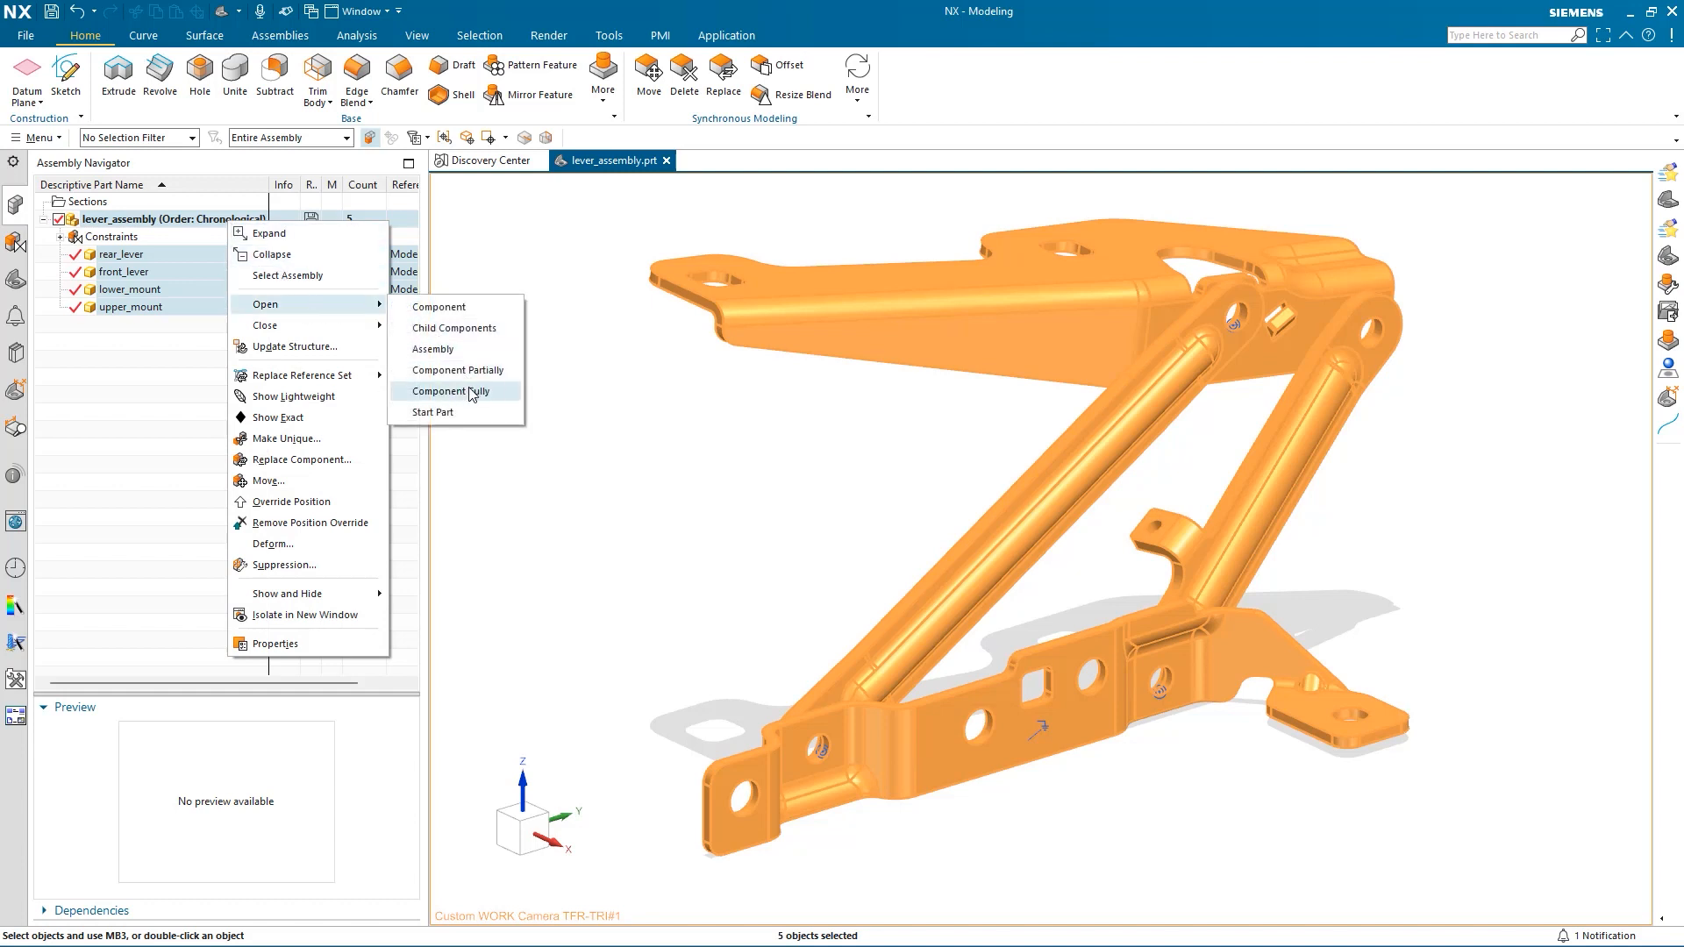
{"action": "left_click", "coordinate": [440, 392]}
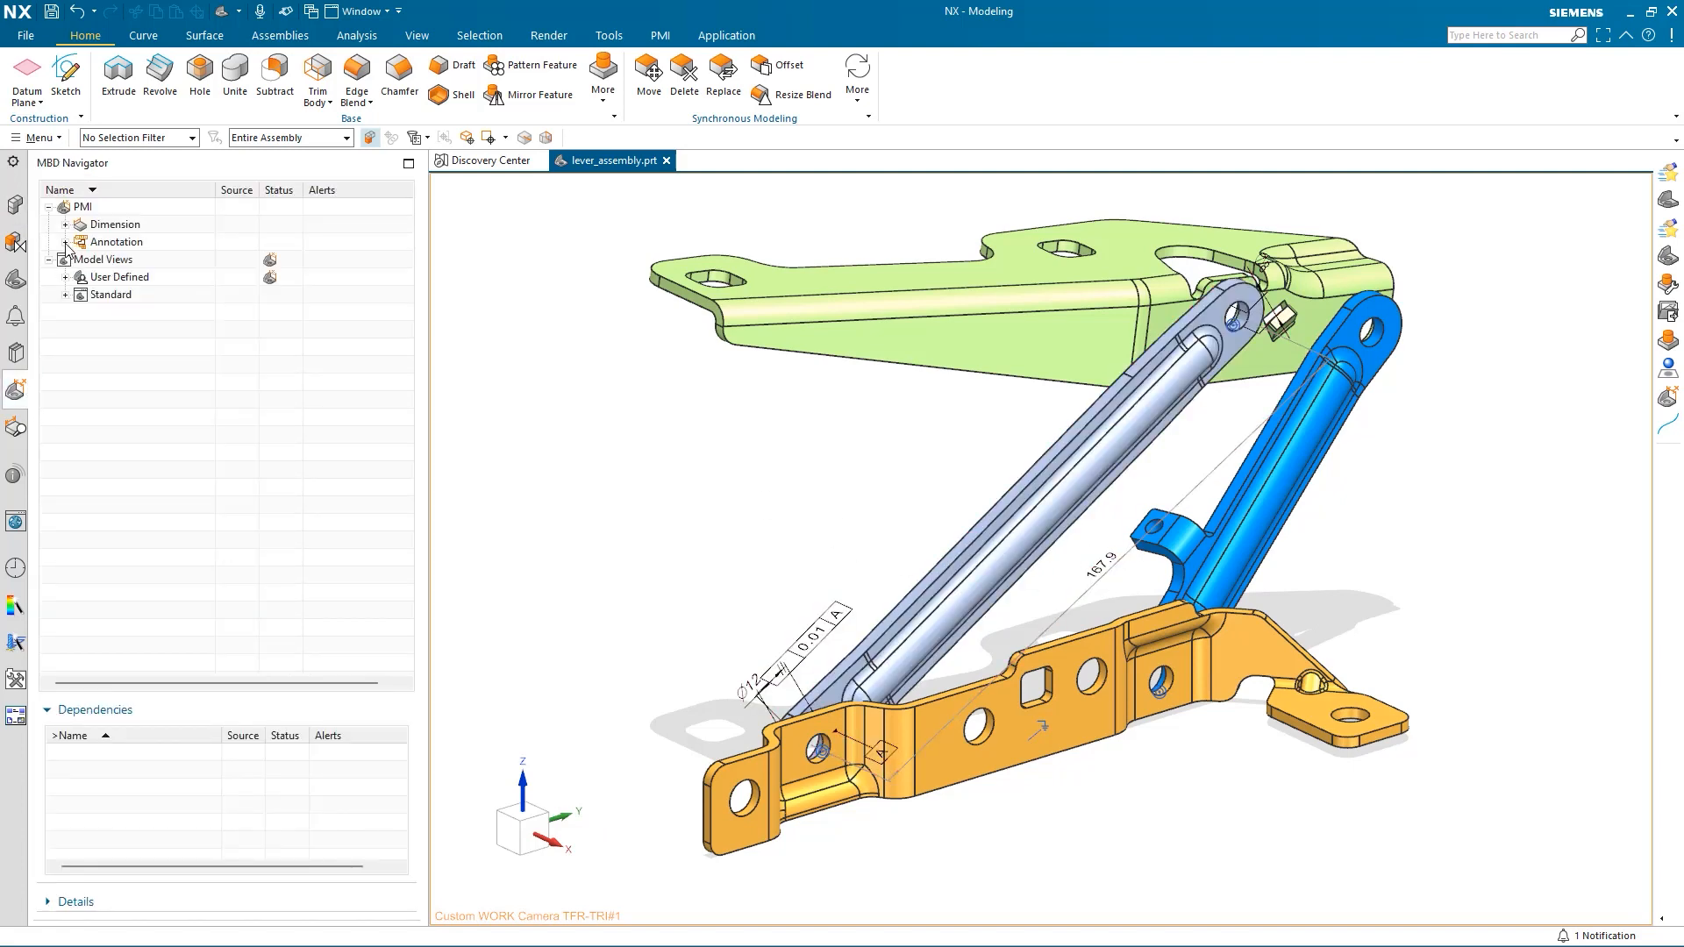
Step: Expand the PMI and Model Views nodes to list three linear dimensions, two annotations and the views
{"action": "left_click", "coordinate": [67, 224]}
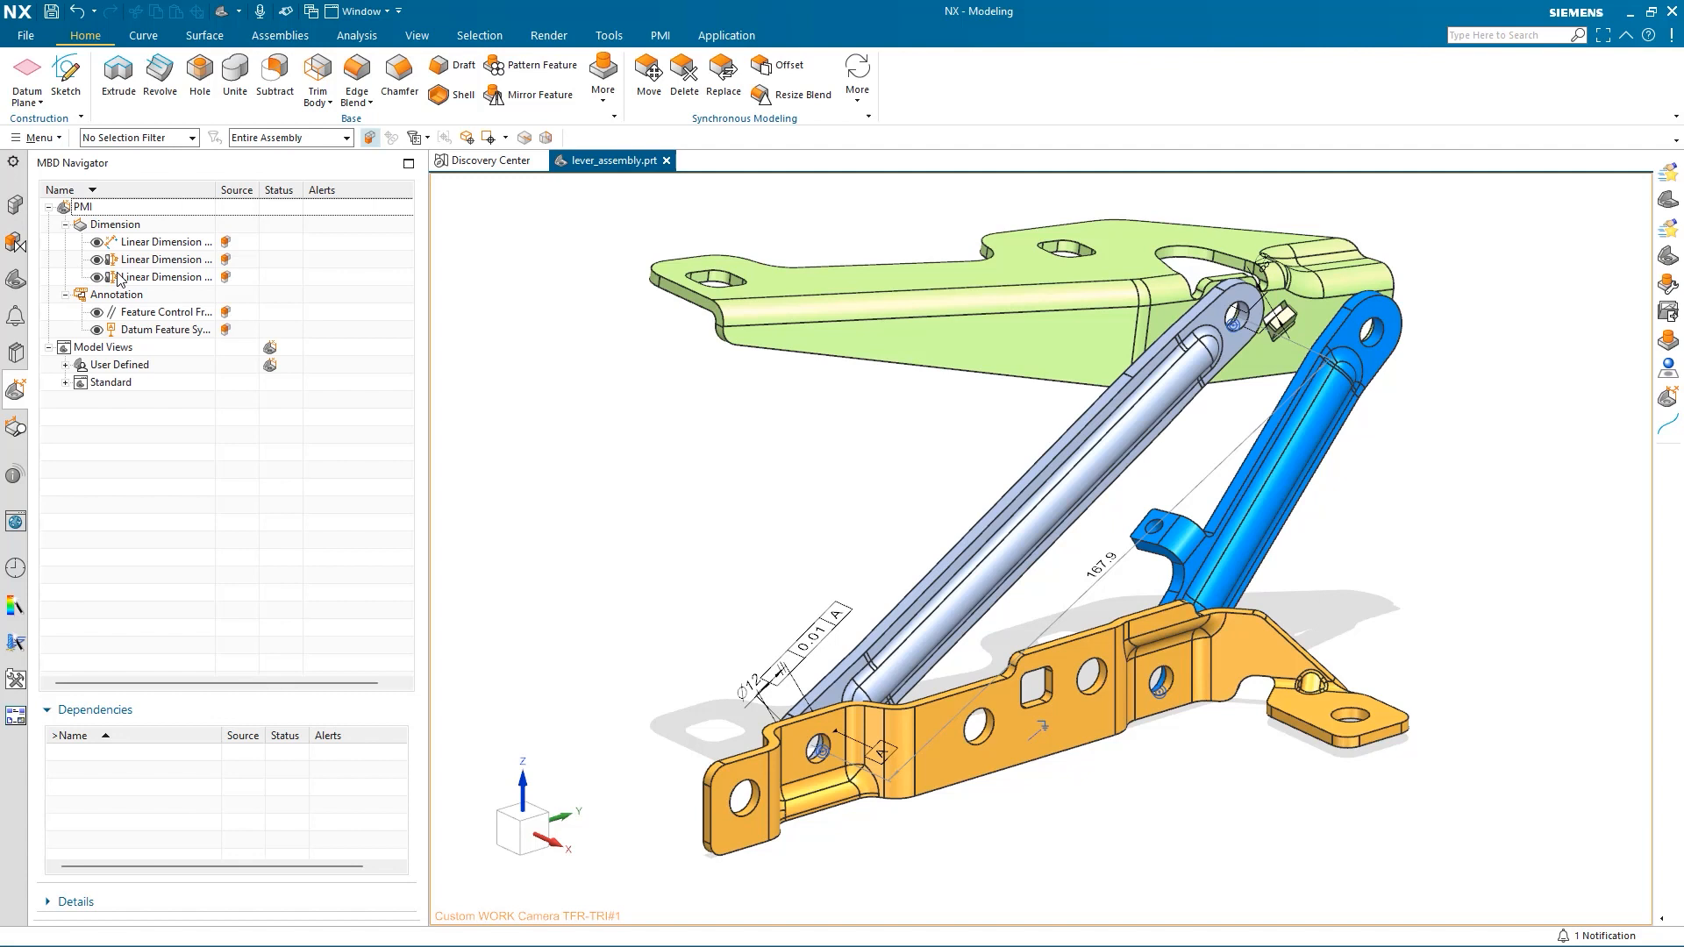
{"action": "left_click", "coordinate": [135, 241]}
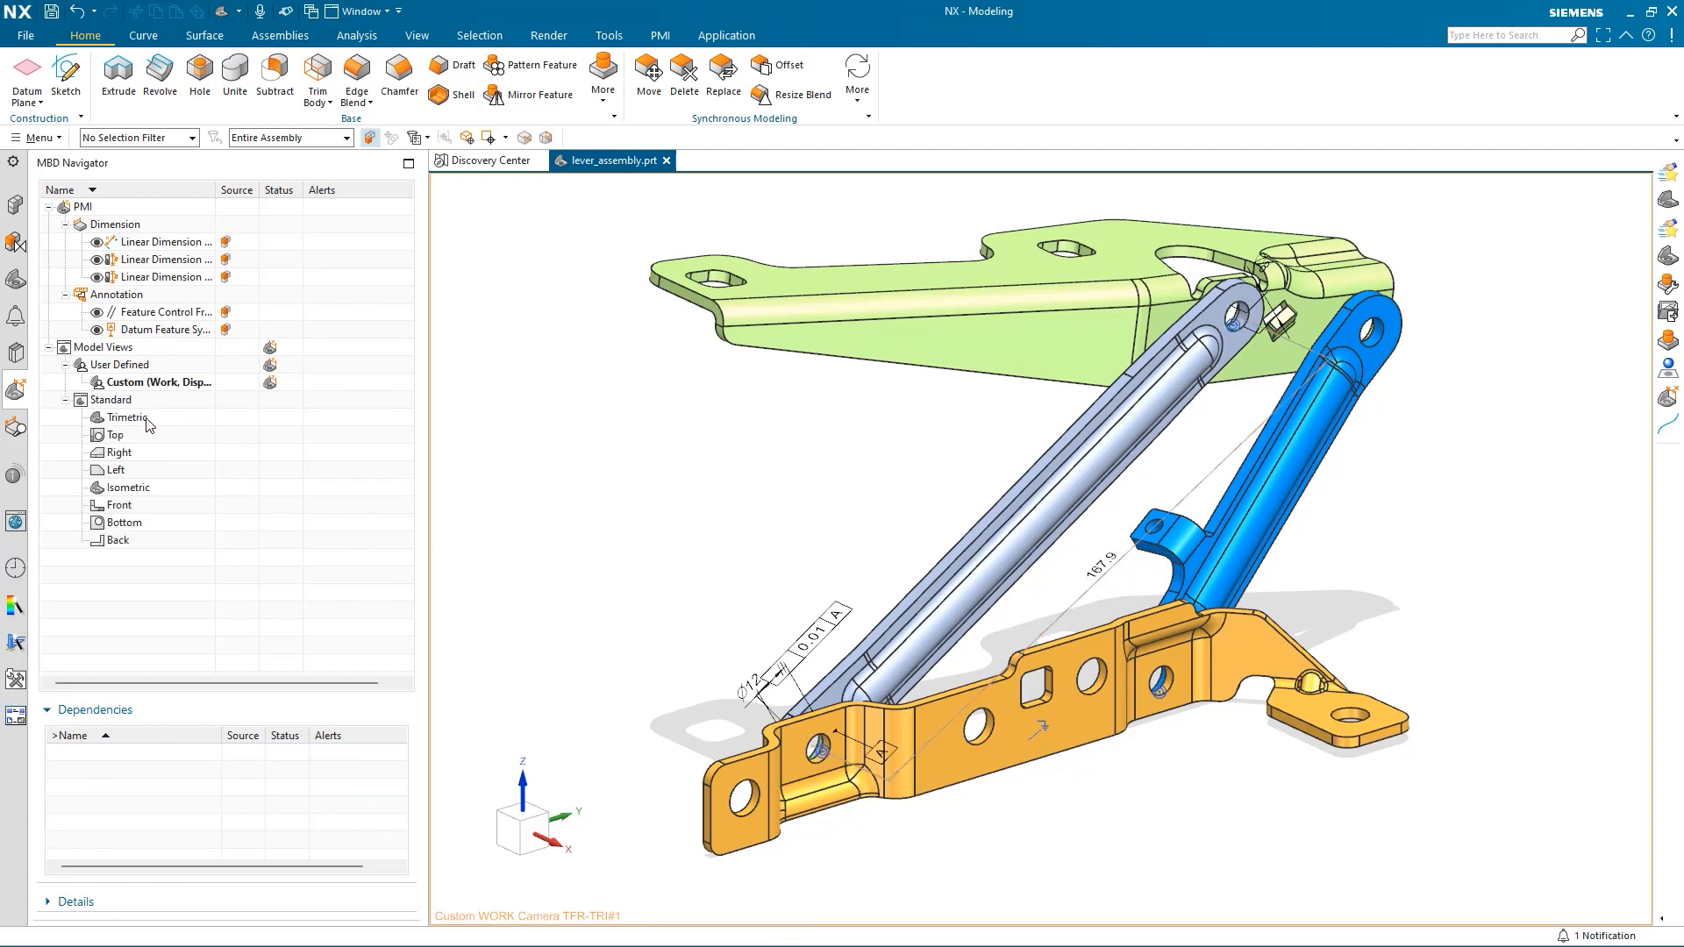
{"action": "mouse_move", "coordinate": [119, 453]}
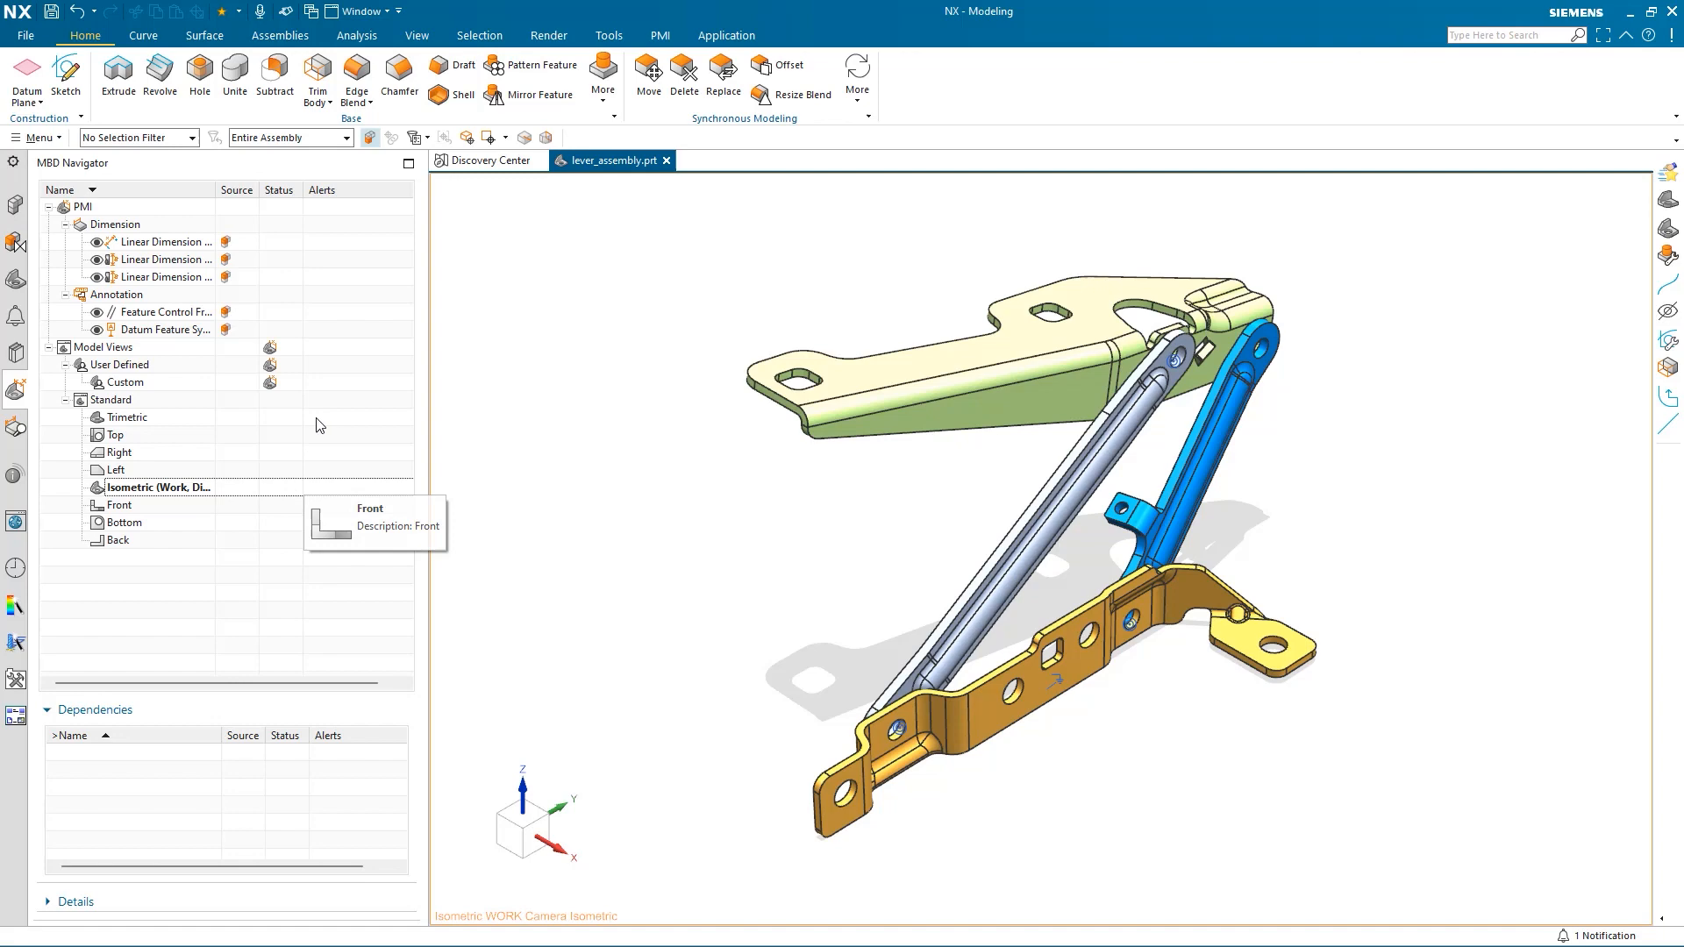
{"action": "mouse_move", "coordinate": [148, 393]}
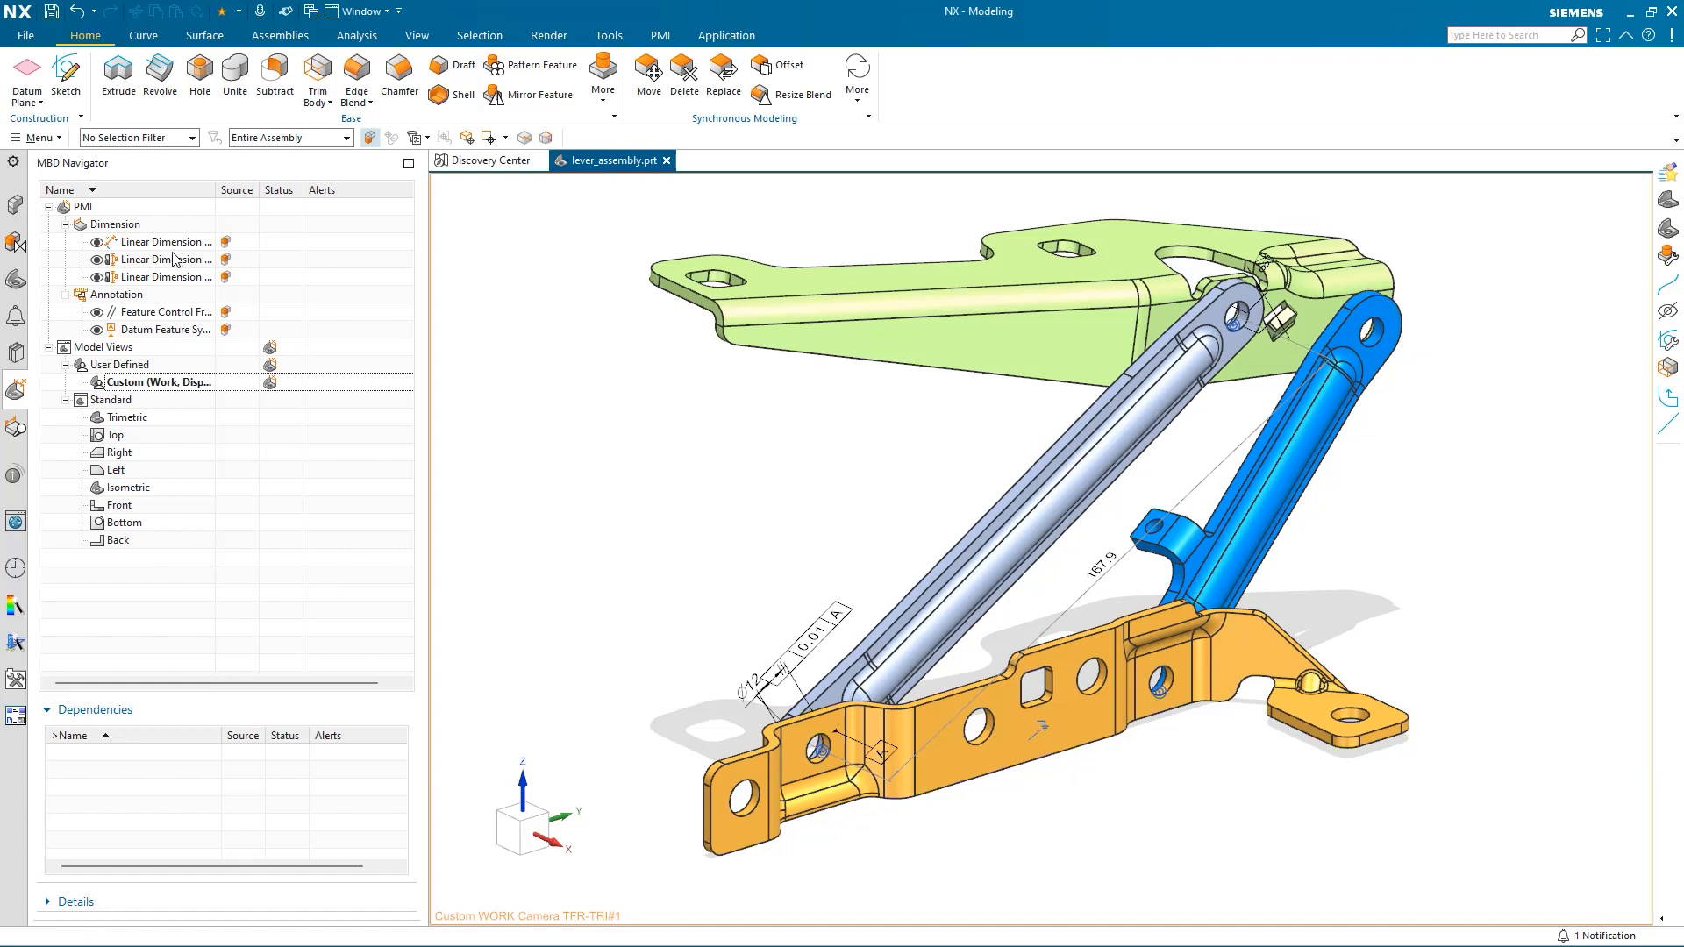
Step: Display the three linear dimensions as component PMI in the Isometric view, then return to the Custom view
{"action": "left_click", "coordinate": [166, 277]}
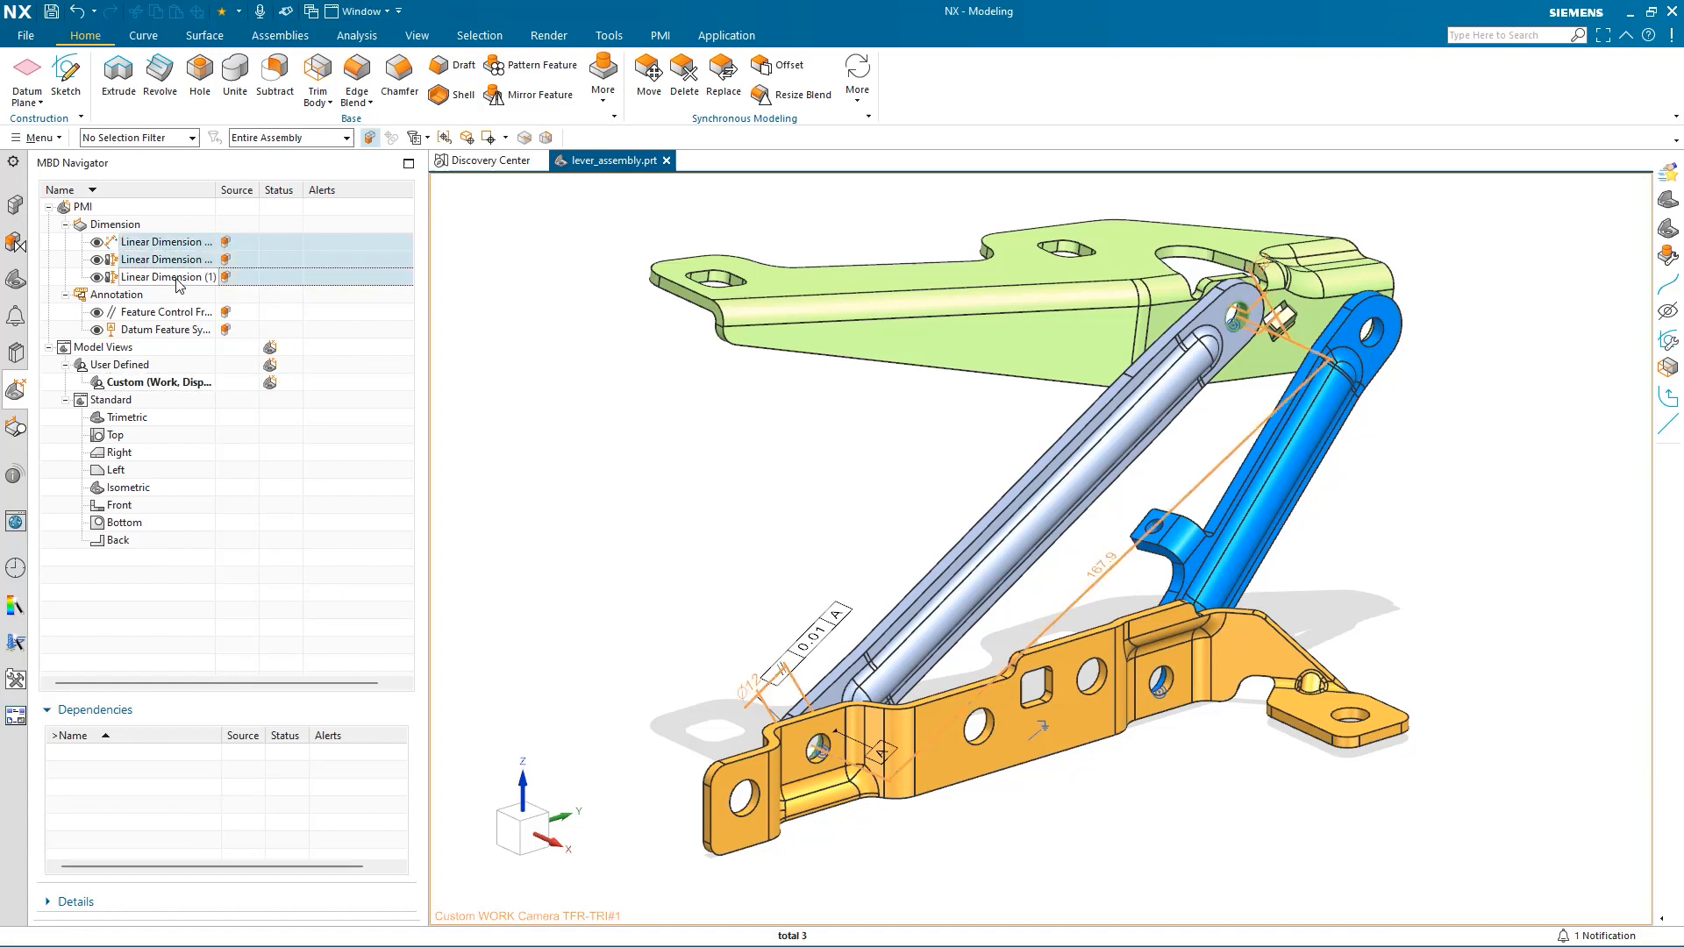
{"action": "right_click", "coordinate": [176, 277]}
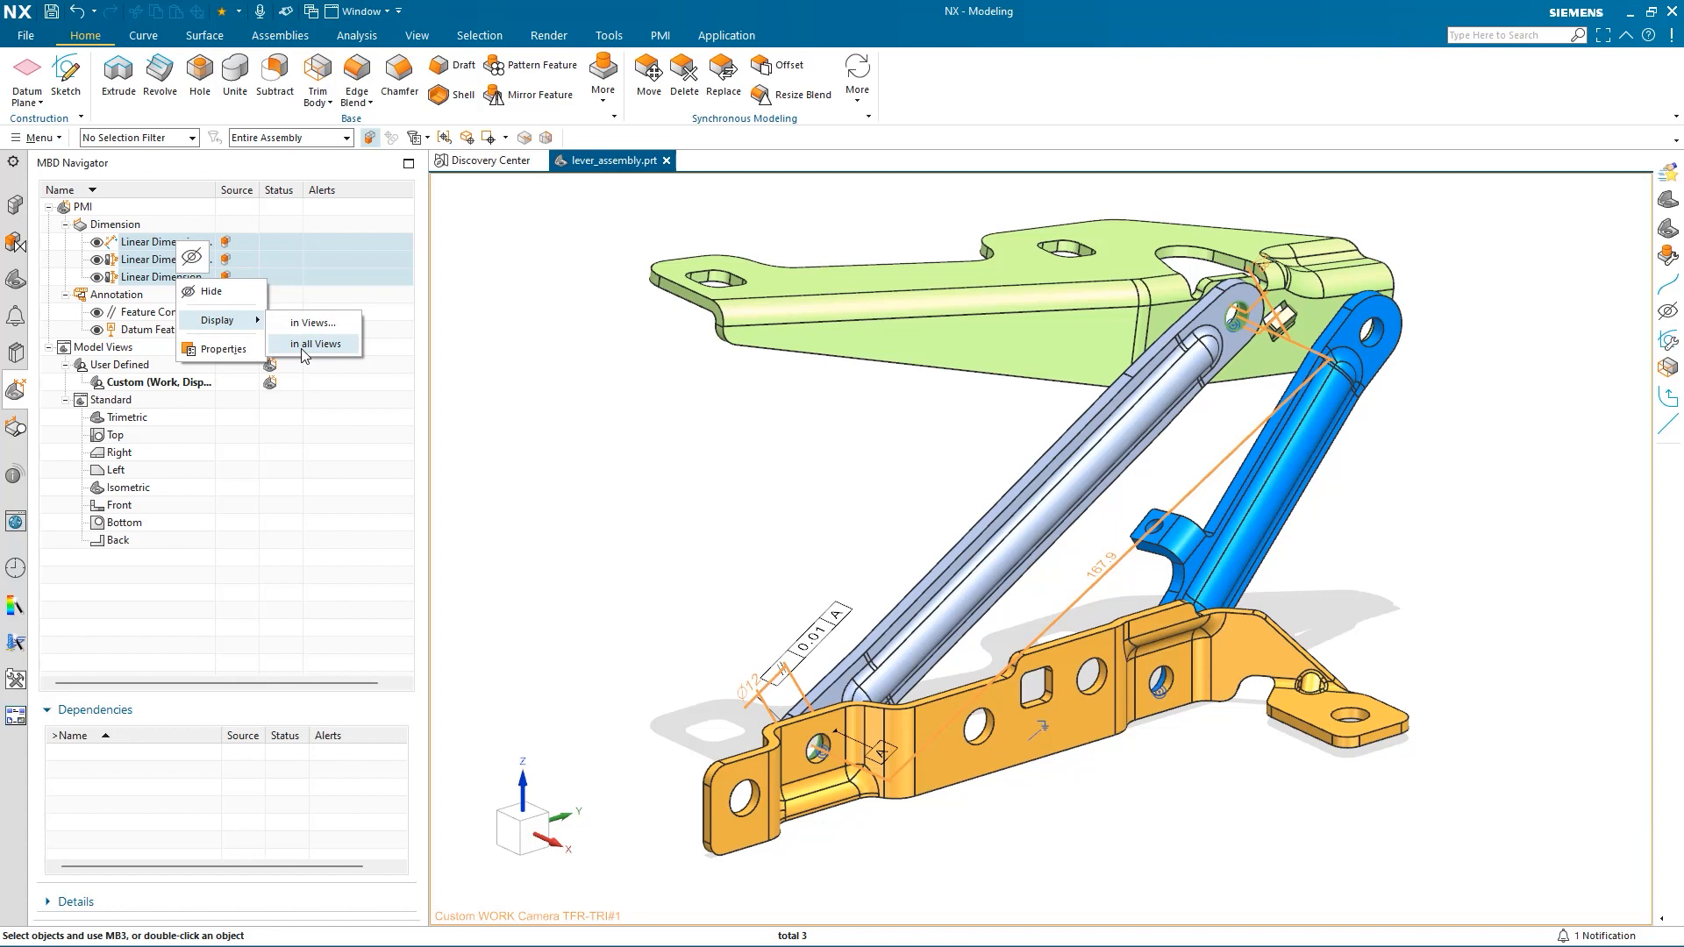
{"action": "left_click", "coordinate": [314, 344]}
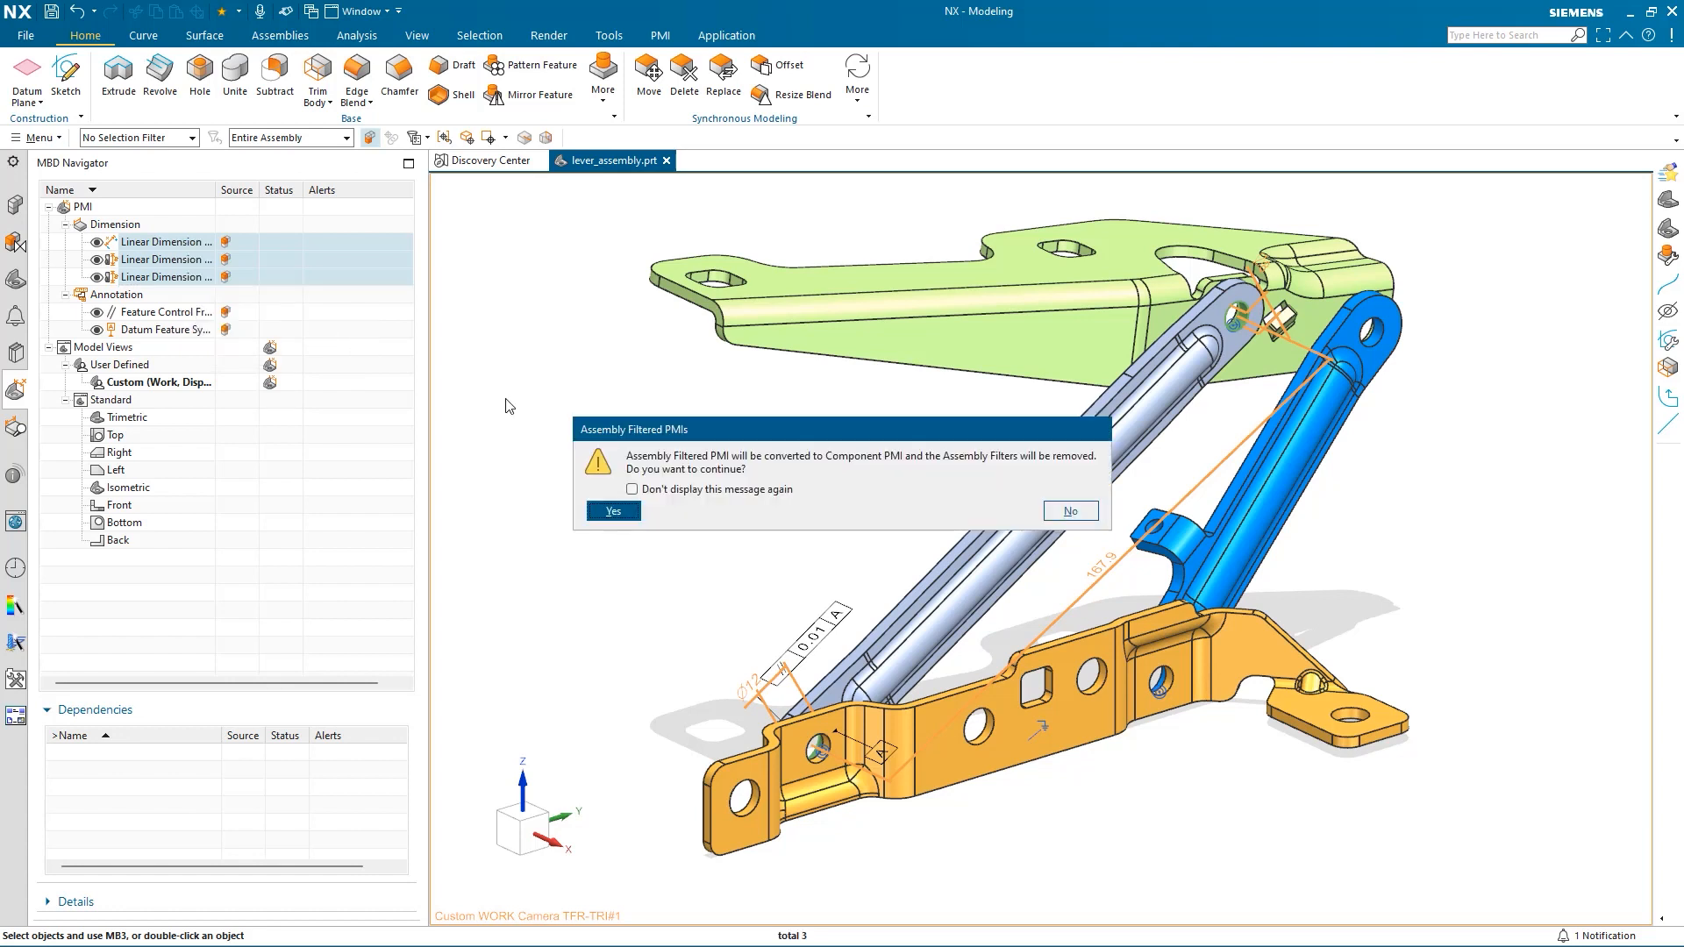
{"action": "left_click", "coordinate": [614, 510]}
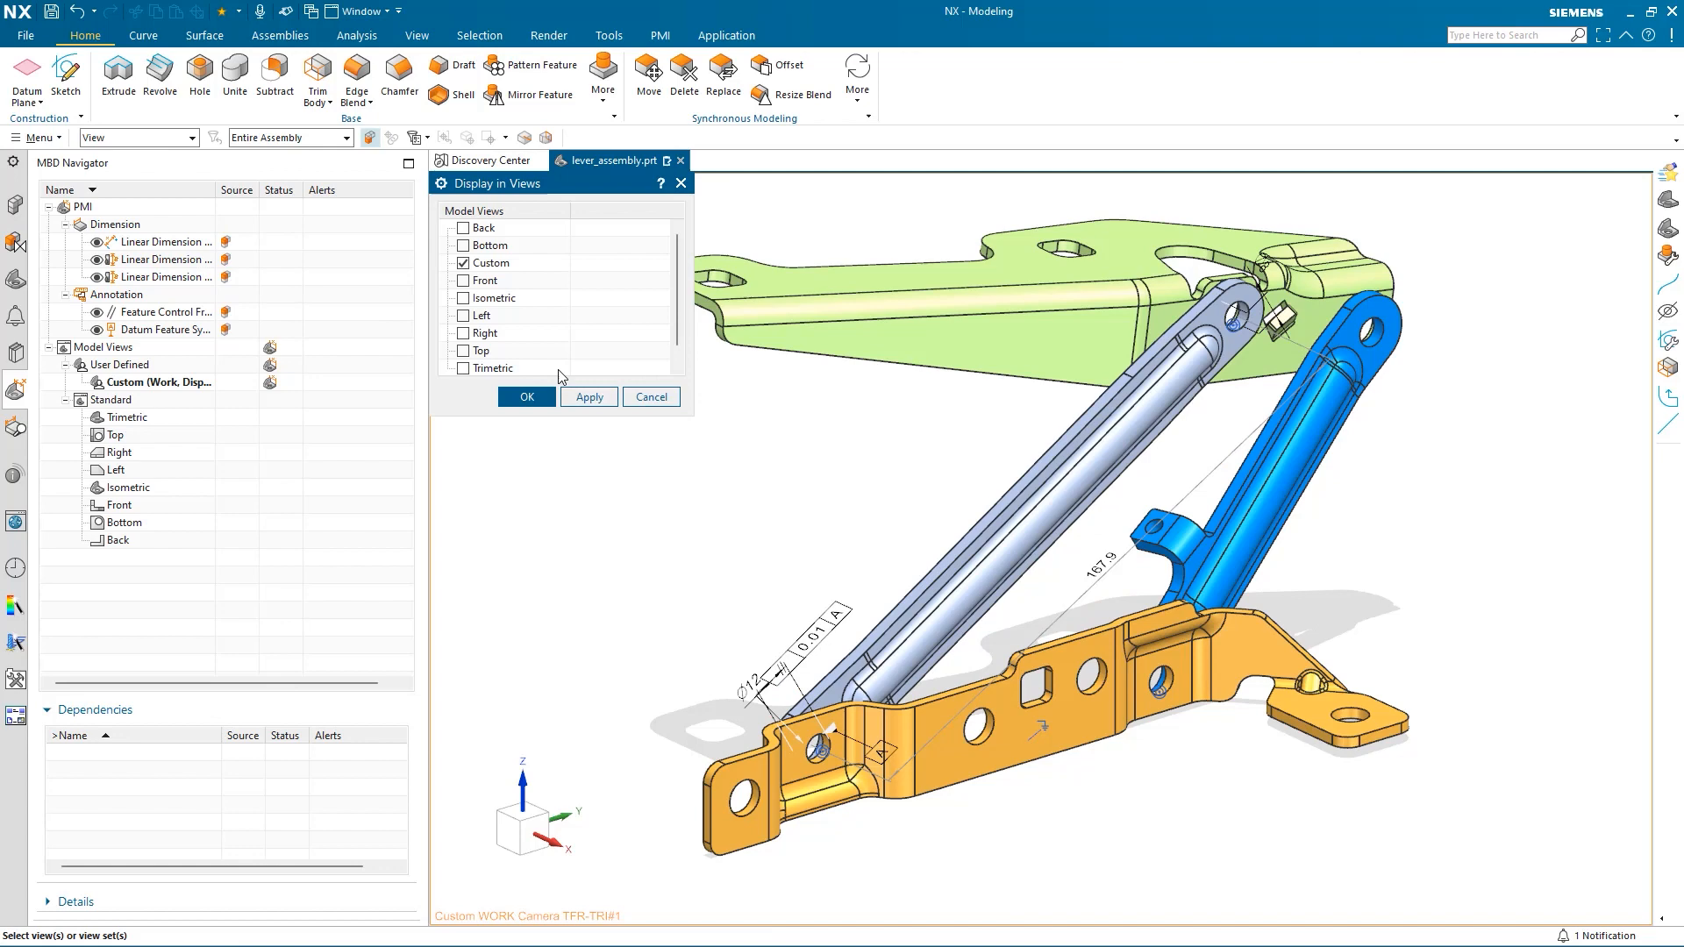
{"action": "left_click", "coordinate": [526, 397]}
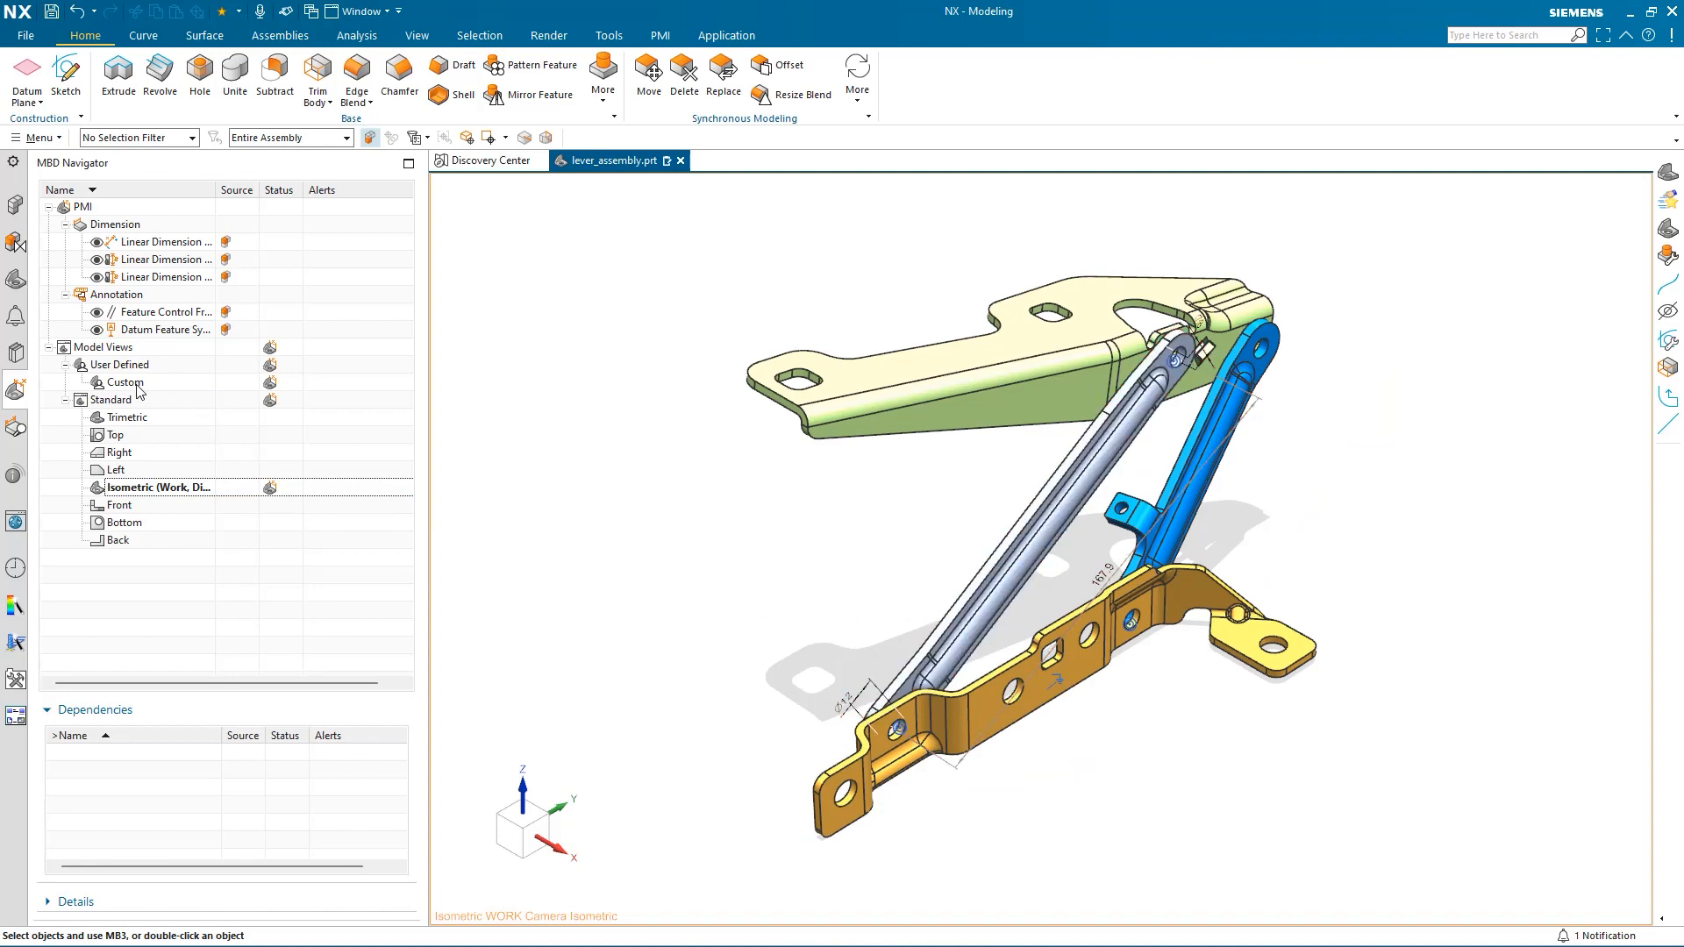
{"action": "double_click", "coordinate": [121, 383]}
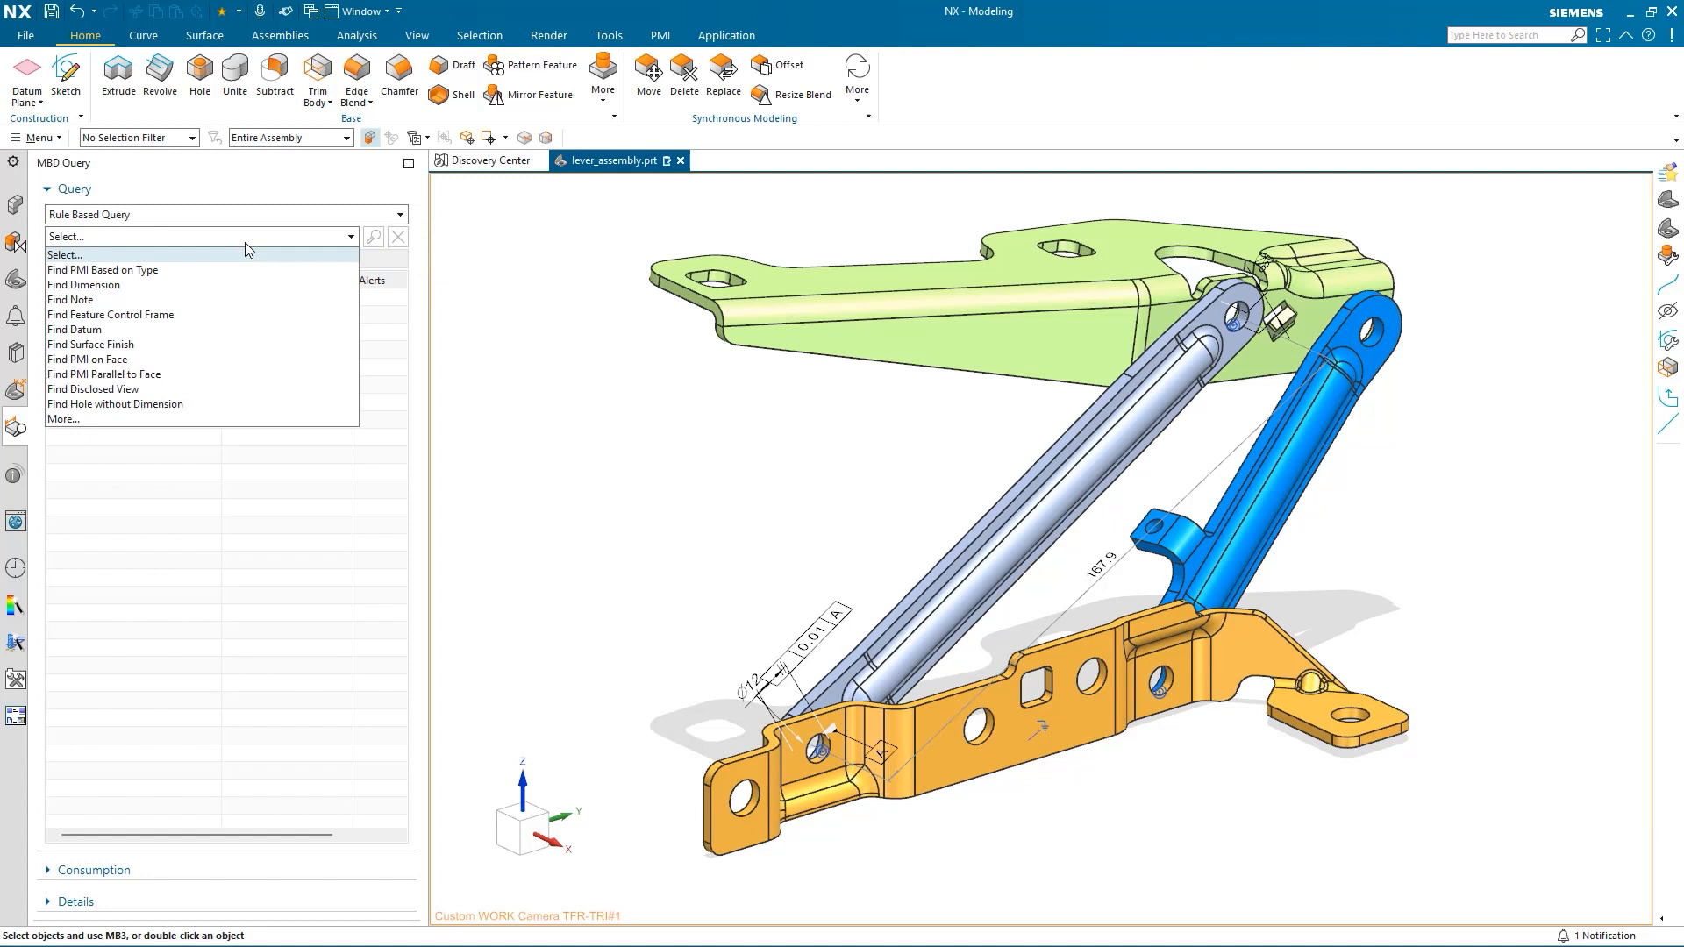
{"action": "mouse_move", "coordinate": [195, 346]}
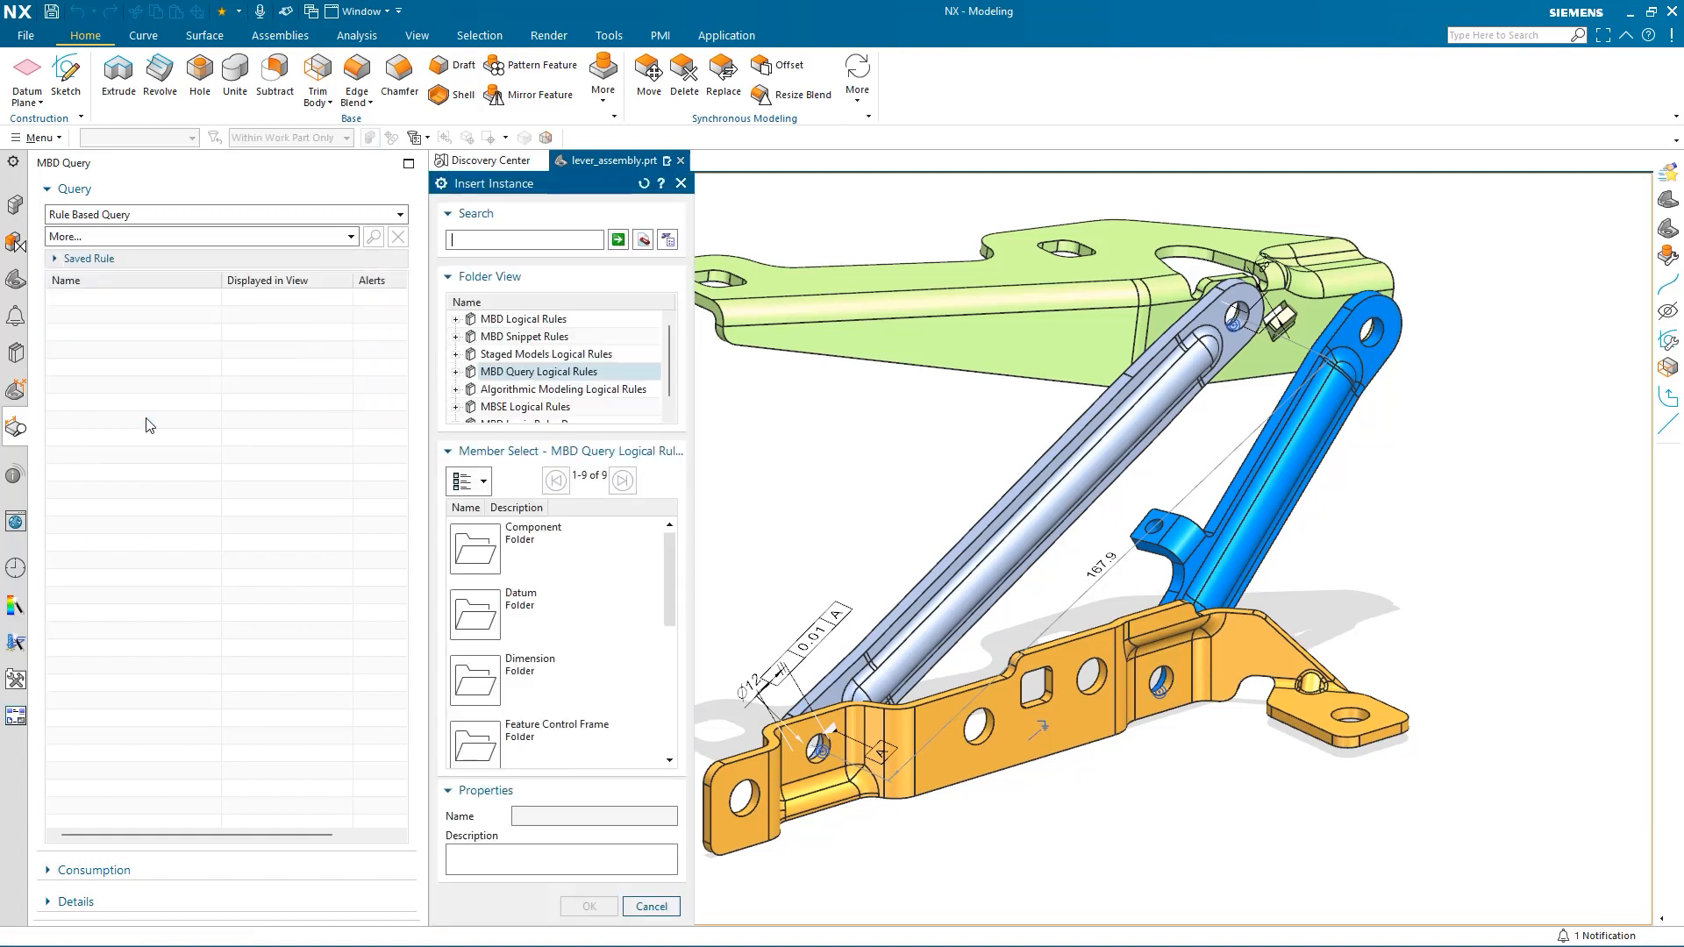
Step: Run a Find PMI Based on Type query including Centerline across all components
{"action": "type", "text": "fin"}
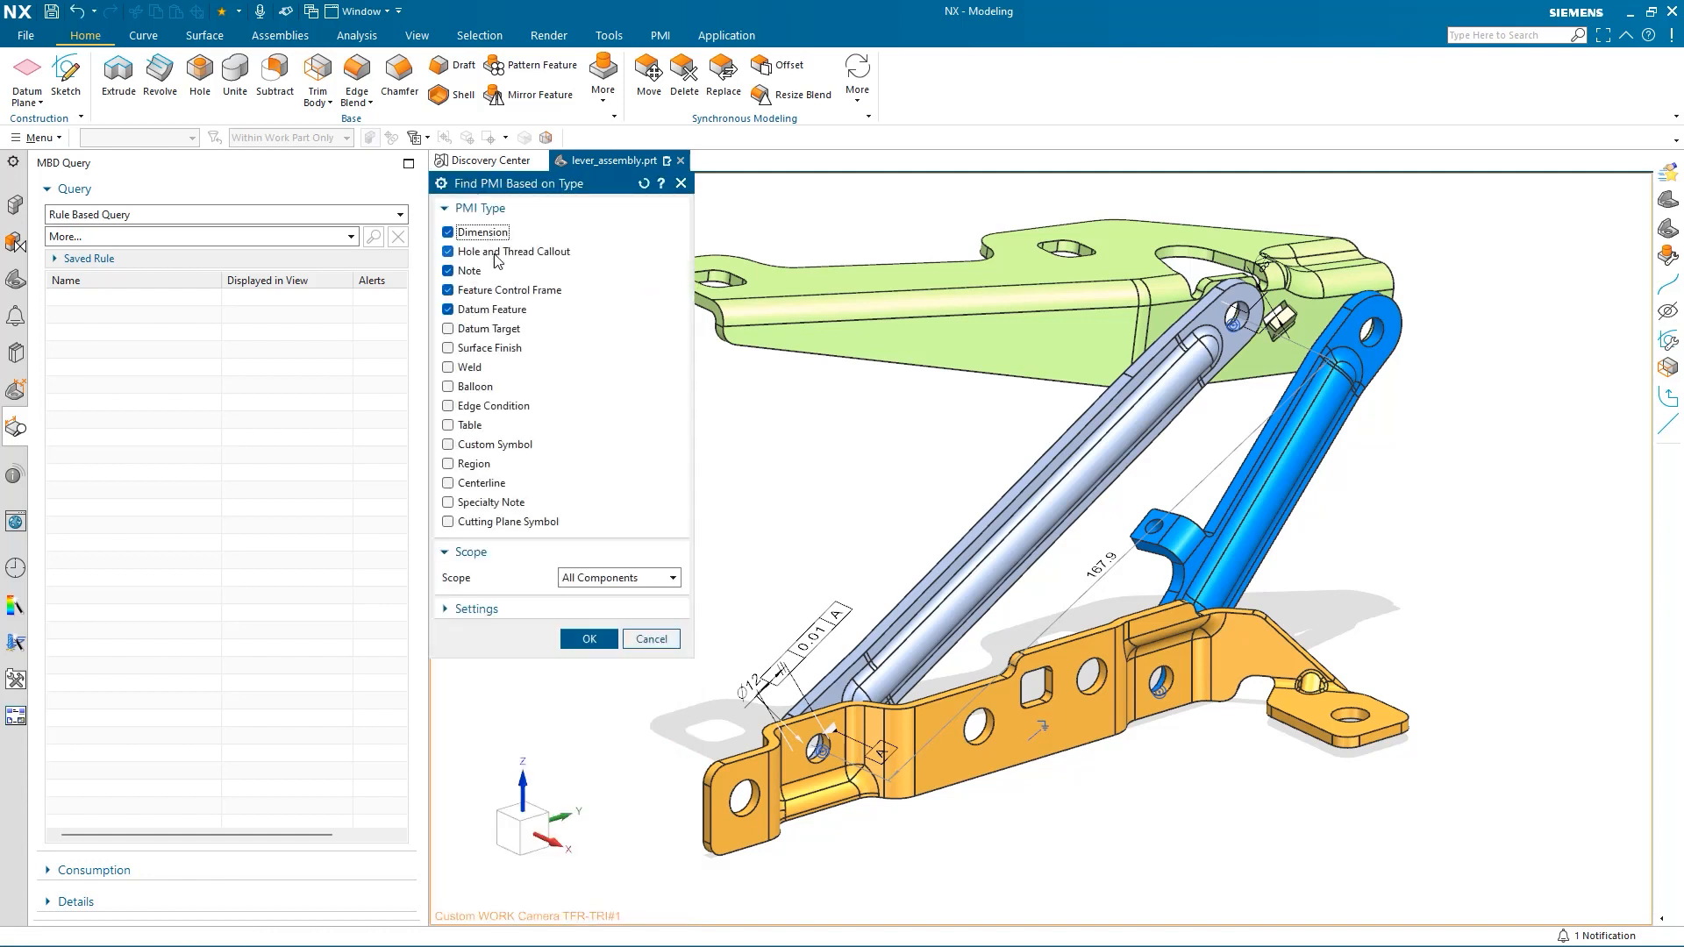
{"action": "left_click", "coordinate": [447, 482]}
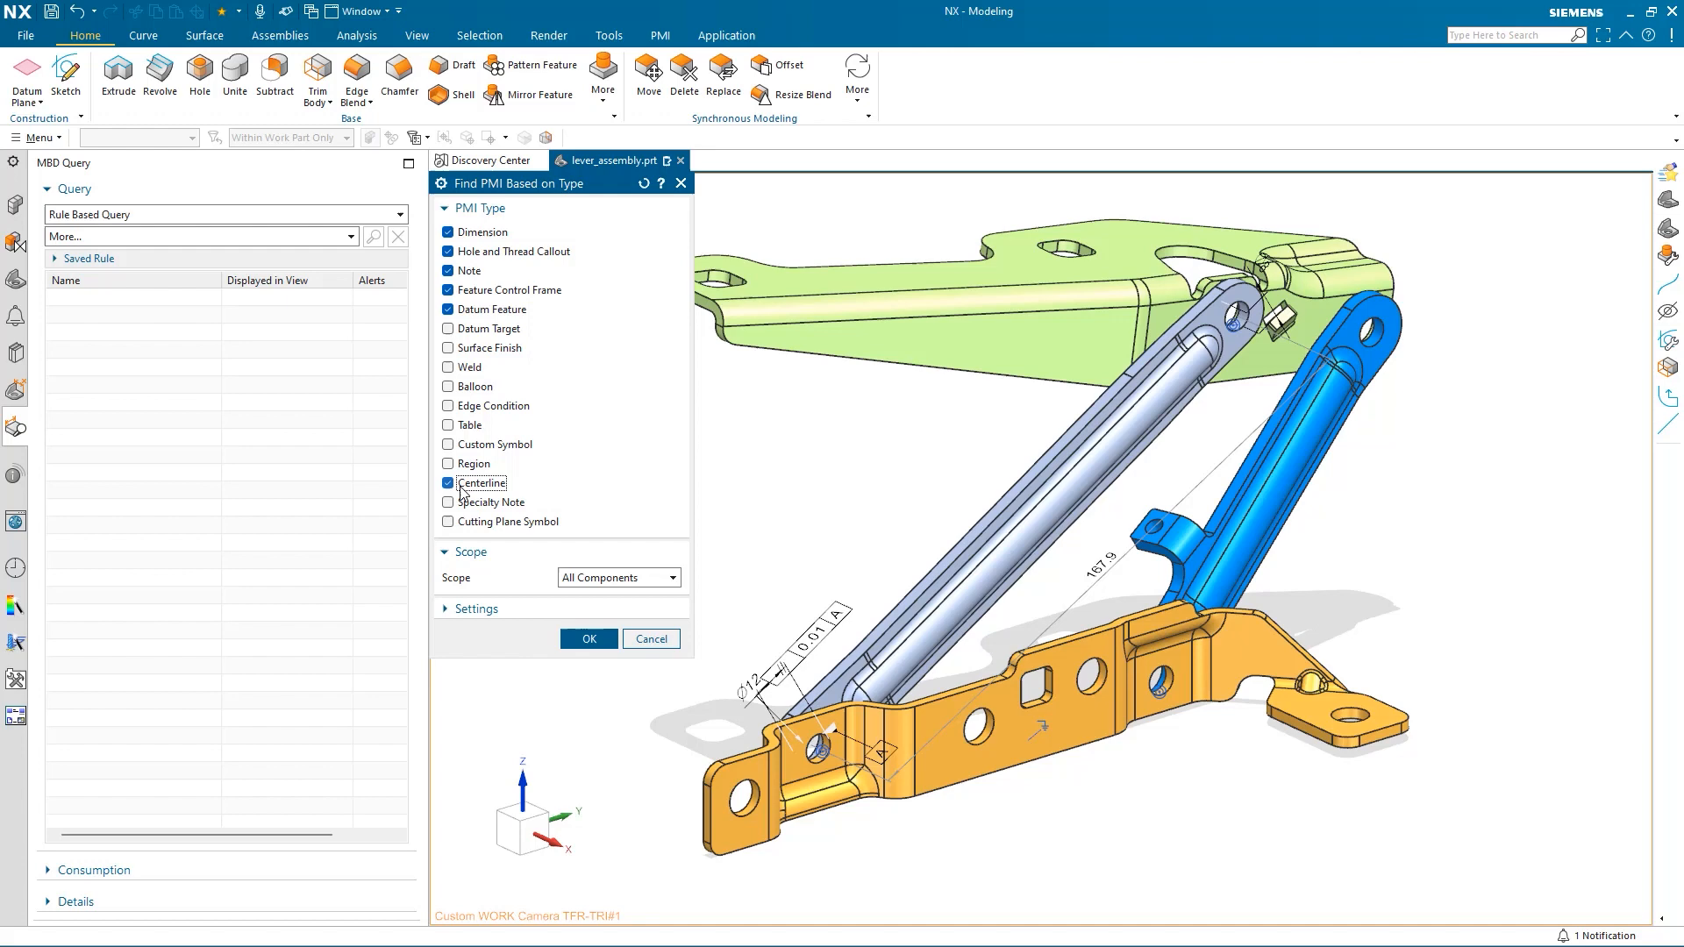
{"action": "left_click", "coordinate": [590, 639]}
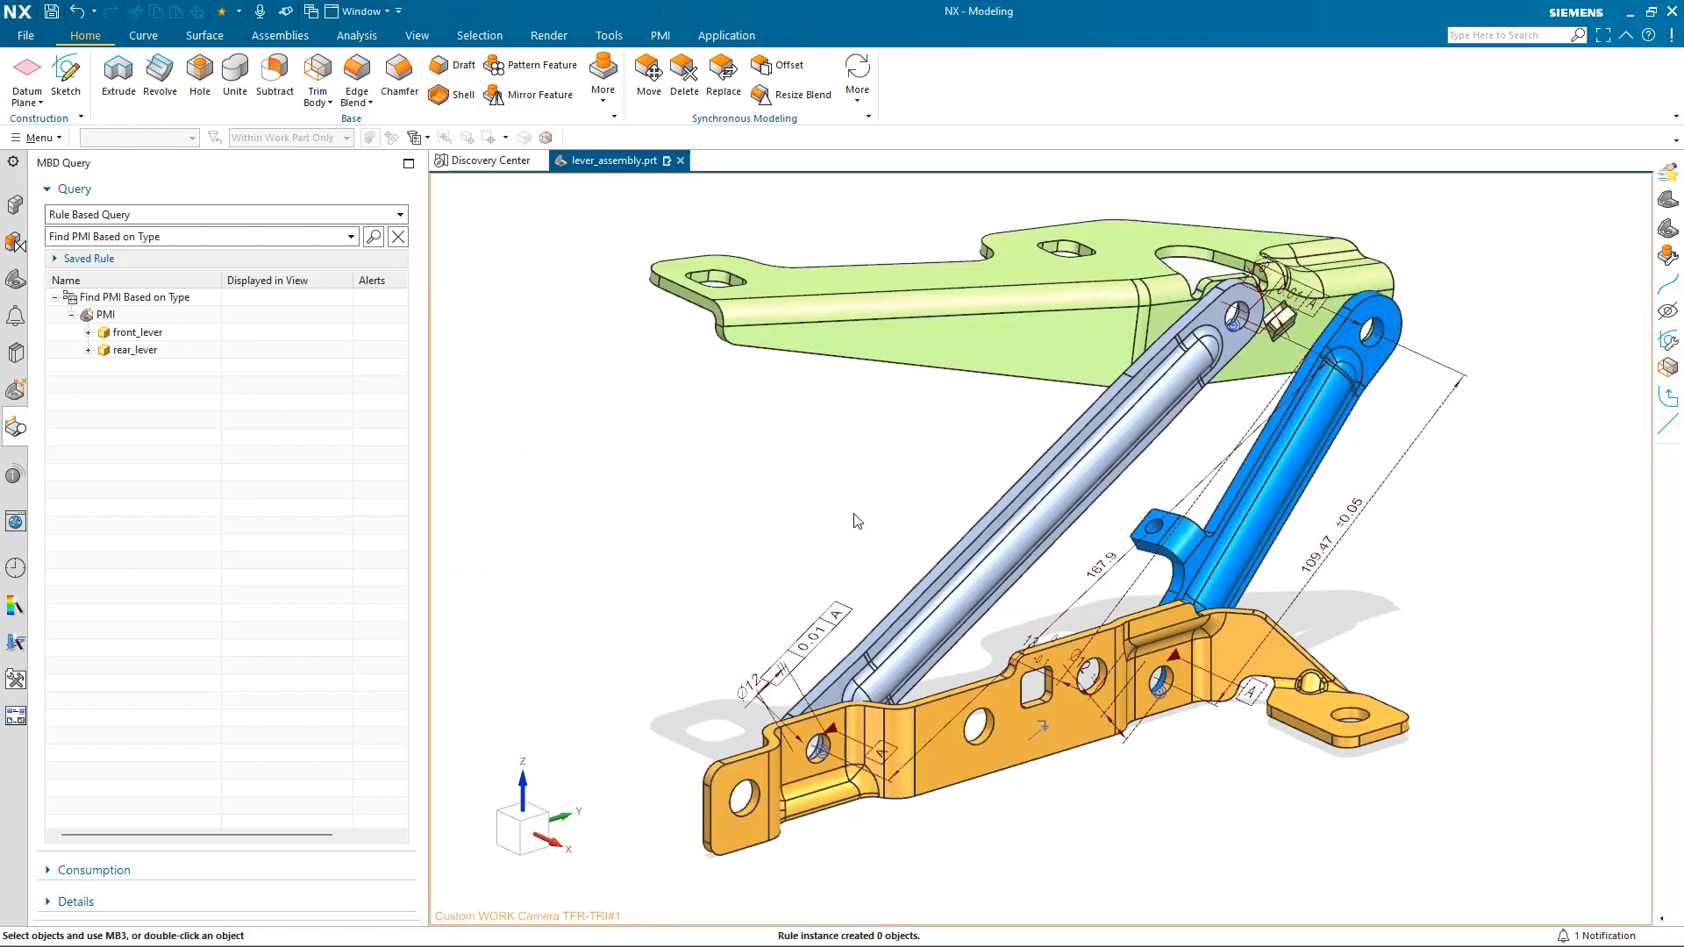
Step: Set the queried front_lever and rear_lever PMI results to display only in the Custom view
{"action": "left_click", "coordinate": [88, 333]}
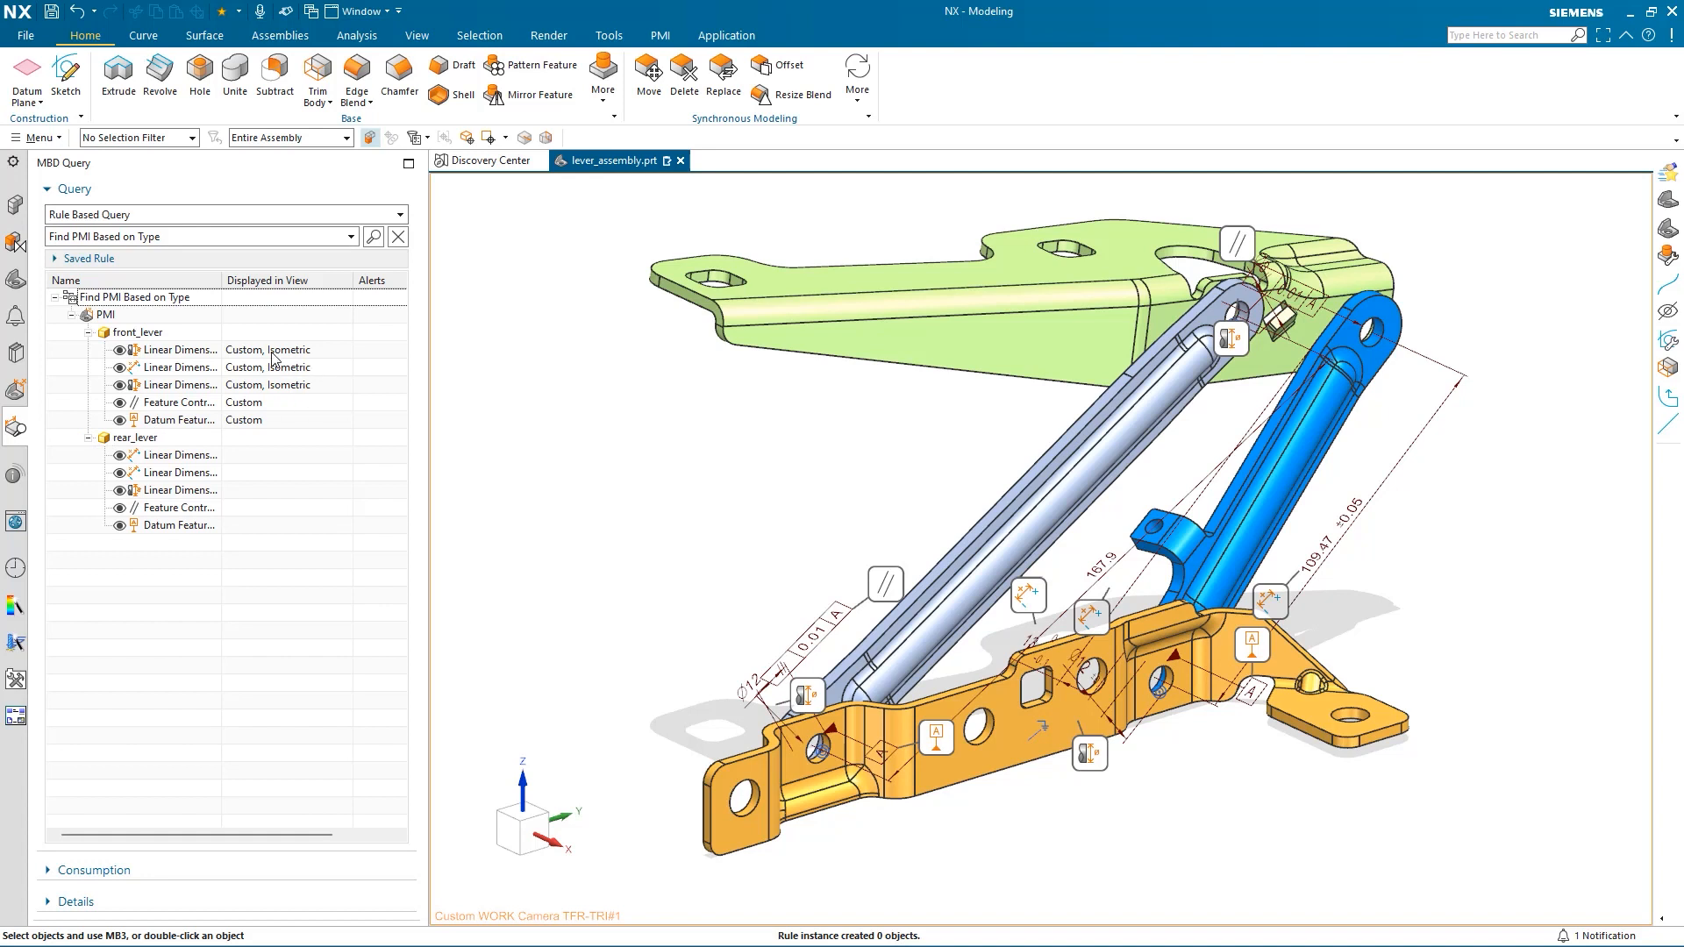
{"action": "left_click", "coordinate": [179, 367]}
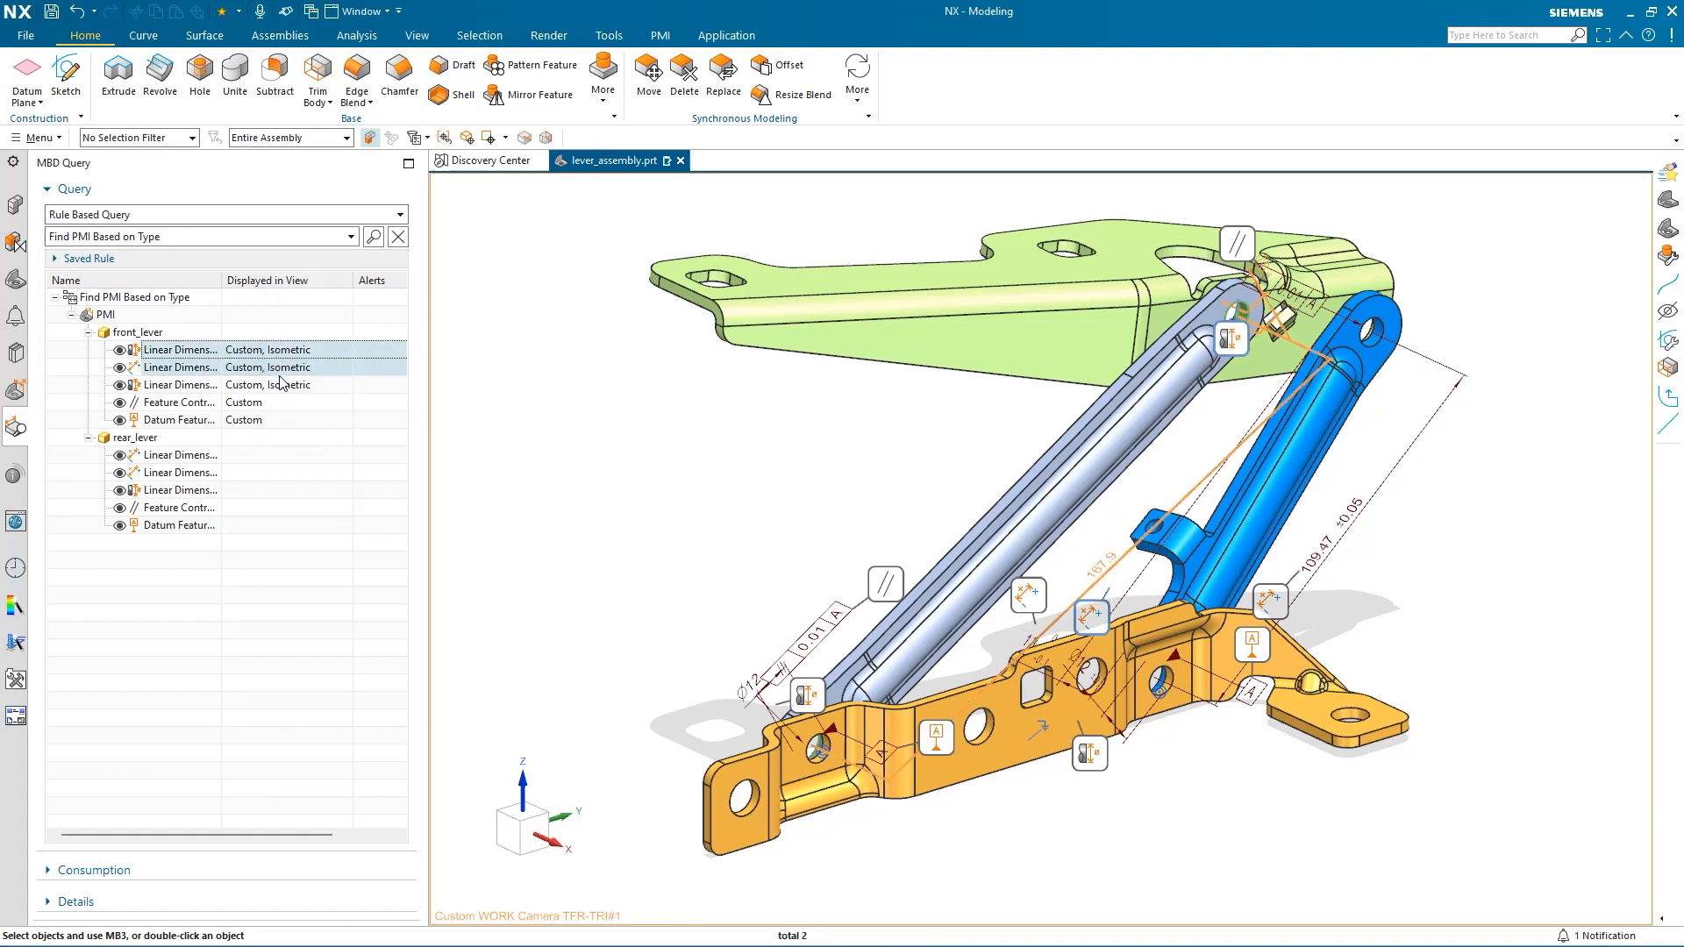
{"action": "right_click", "coordinate": [178, 349]}
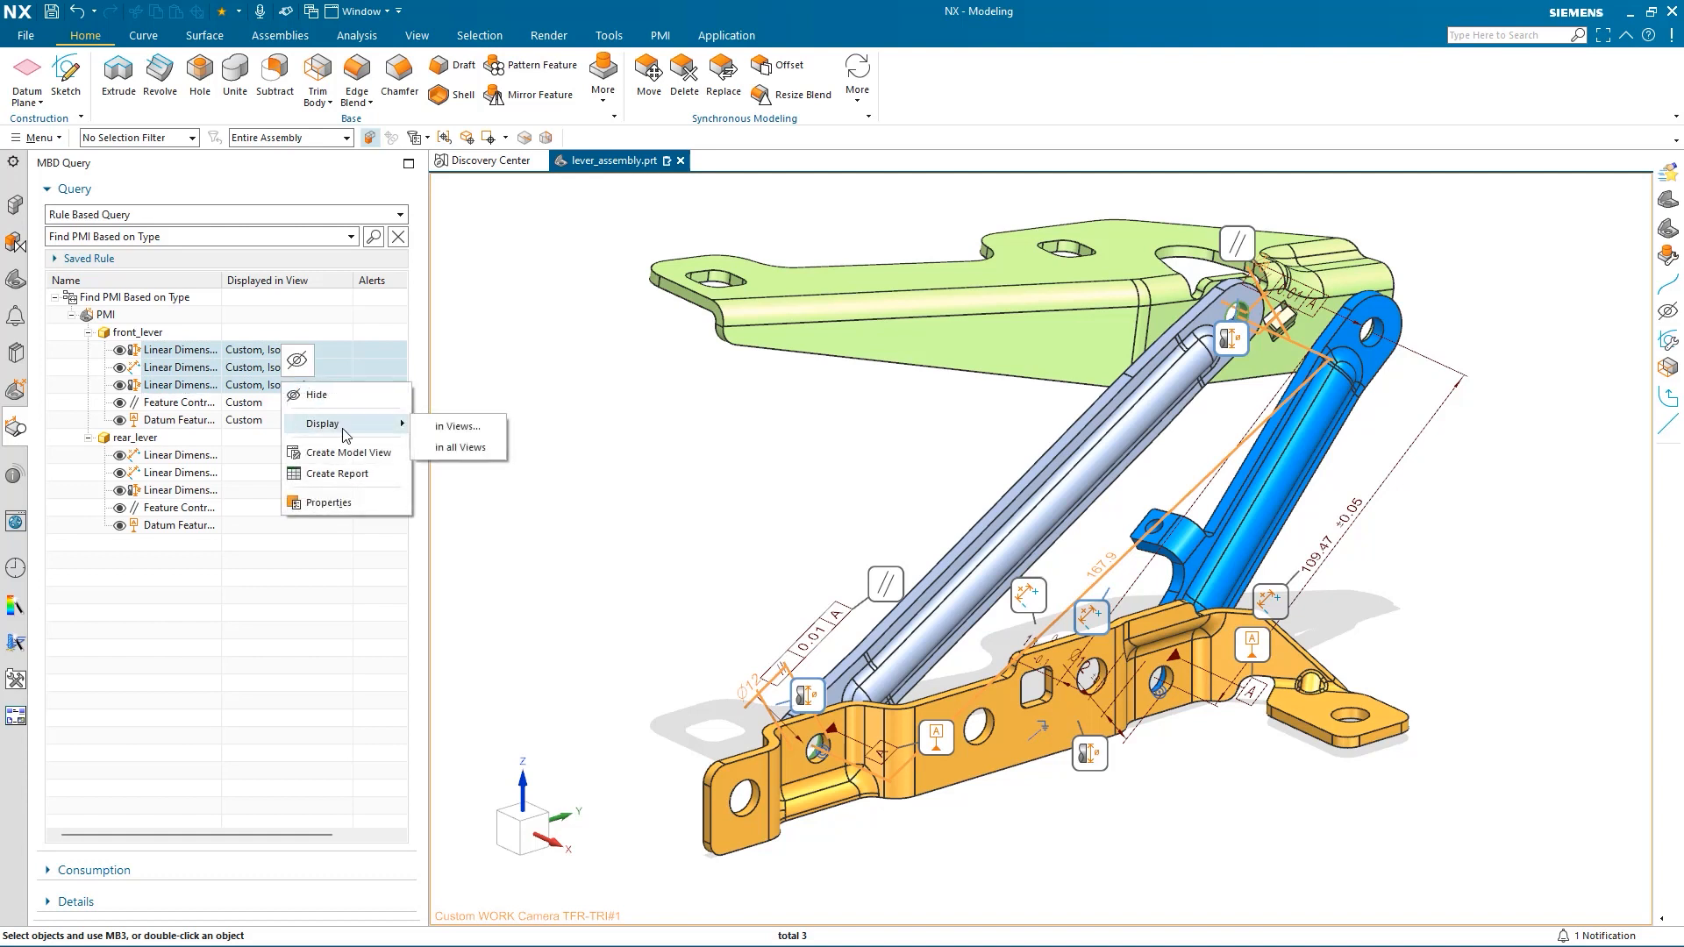
{"action": "left_click", "coordinate": [456, 427]}
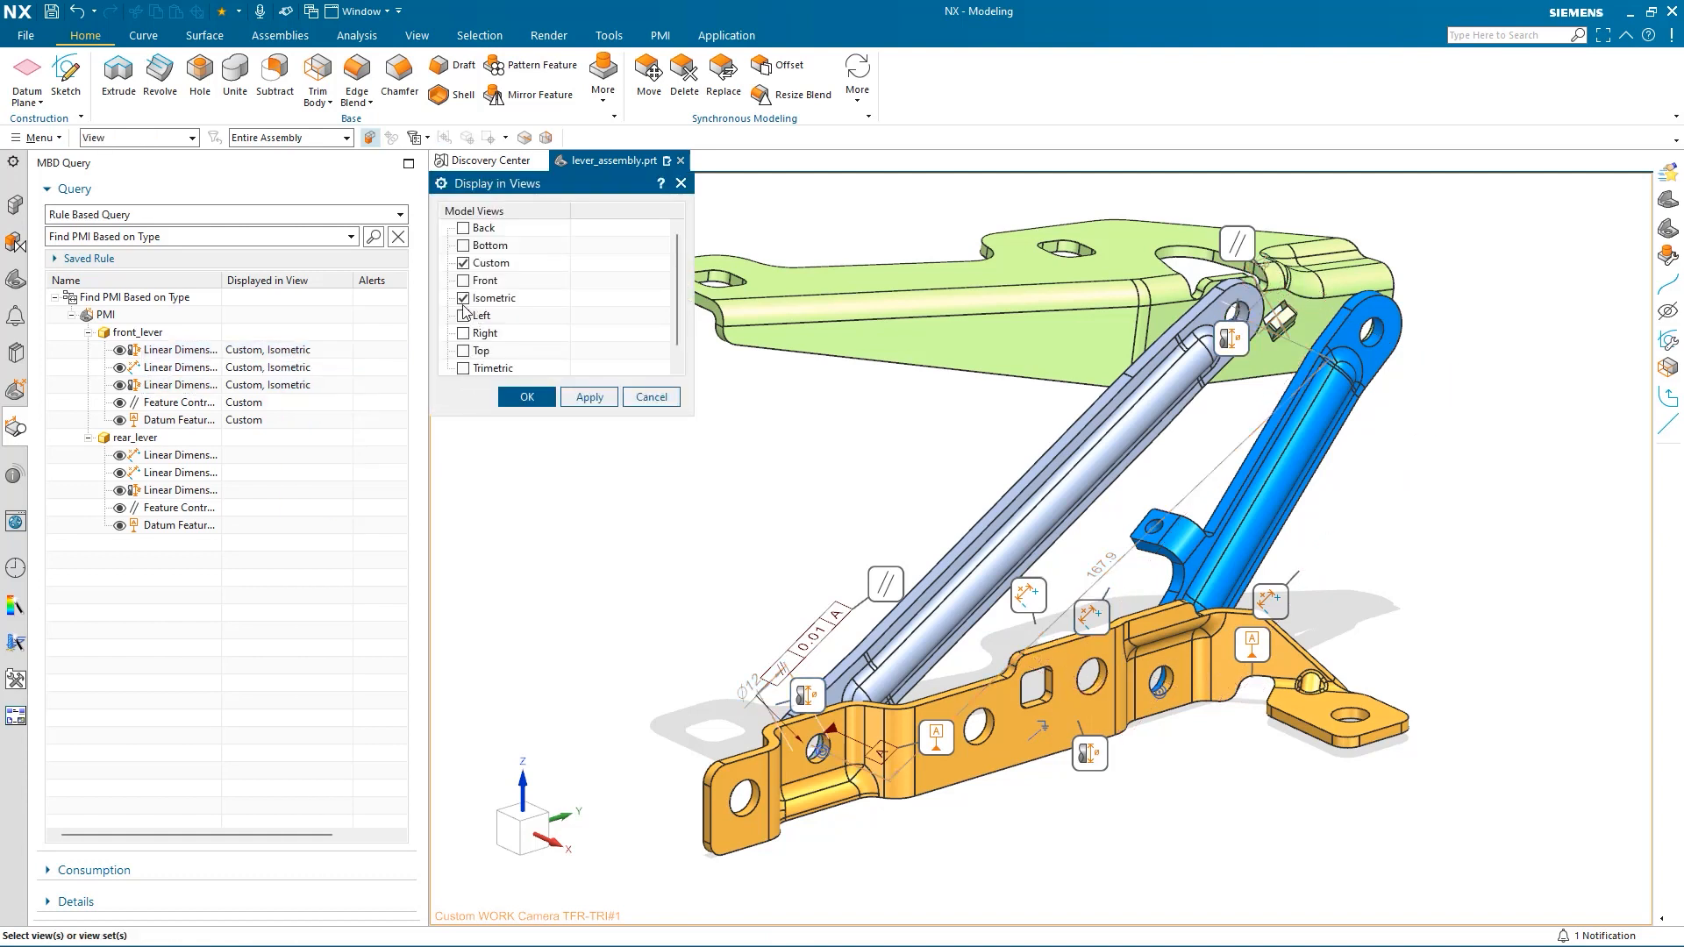
{"action": "left_click", "coordinate": [527, 396]}
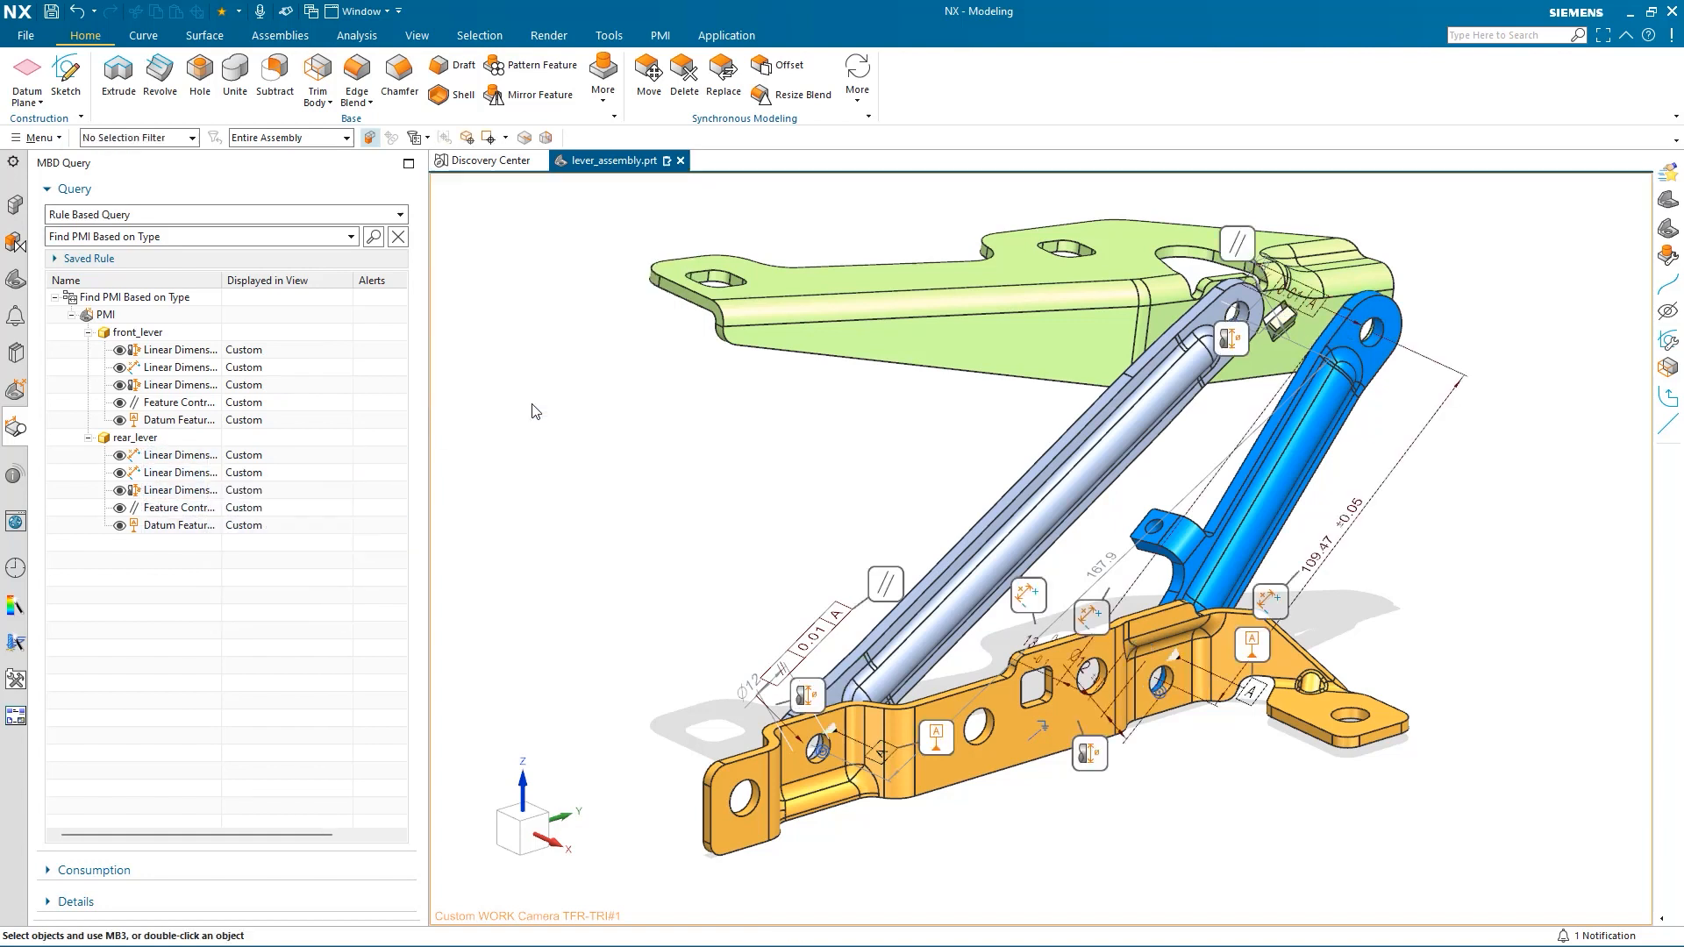
{"action": "mouse_move", "coordinate": [677, 484]}
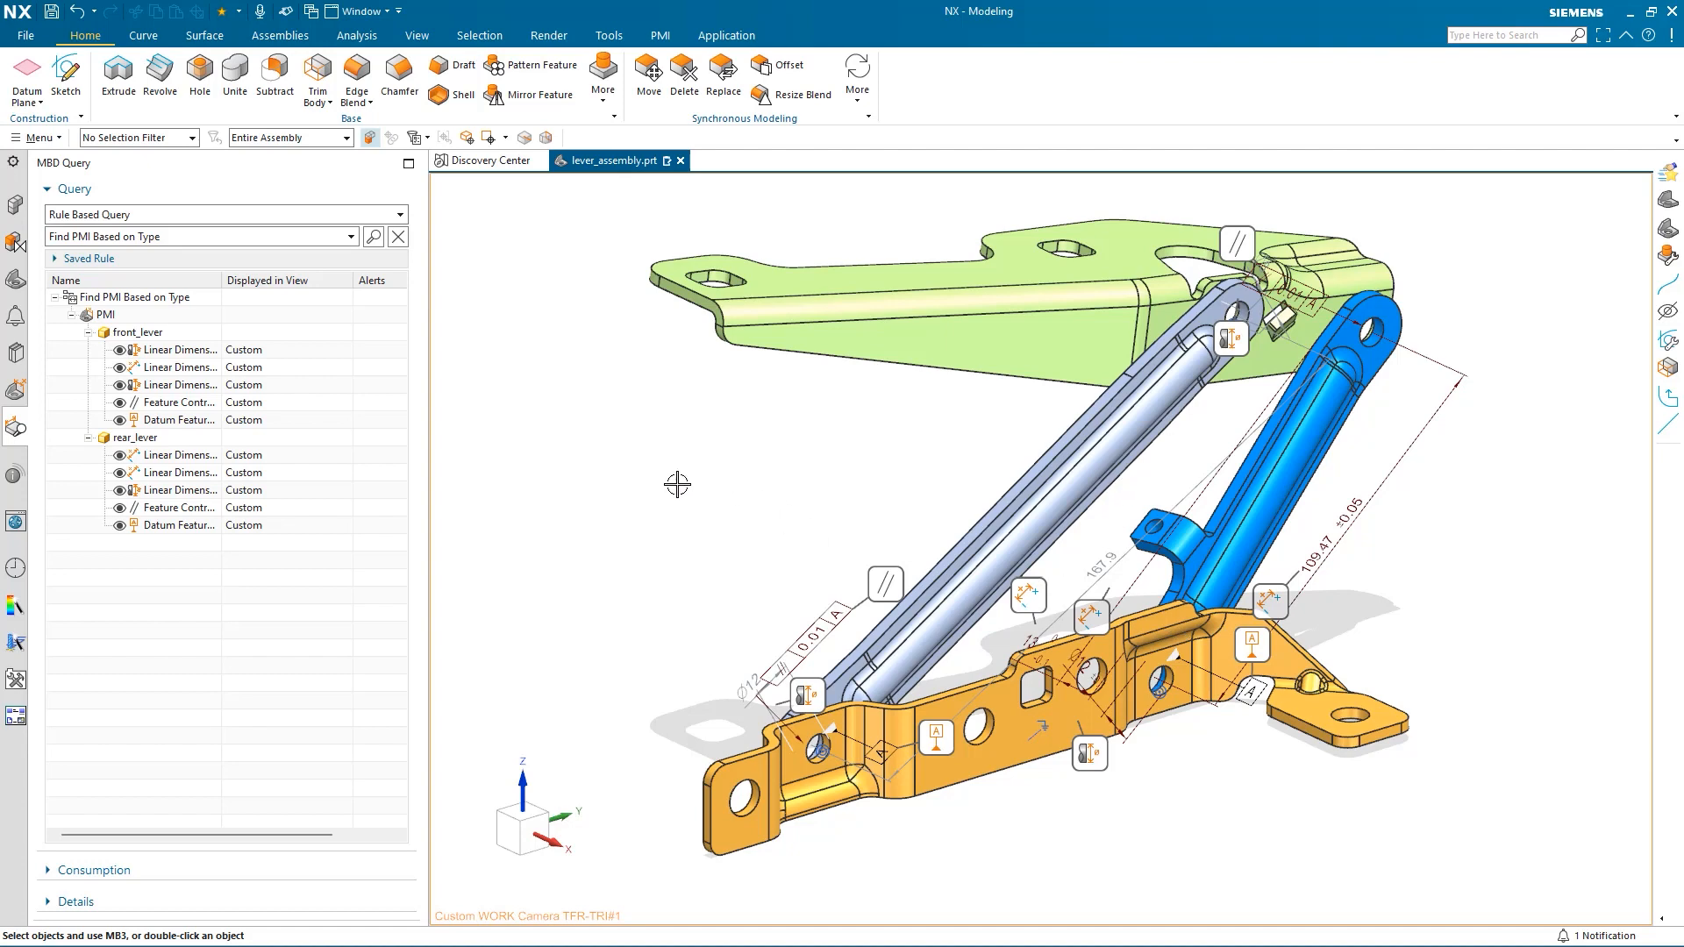
{"action": "left_click", "coordinate": [396, 237]}
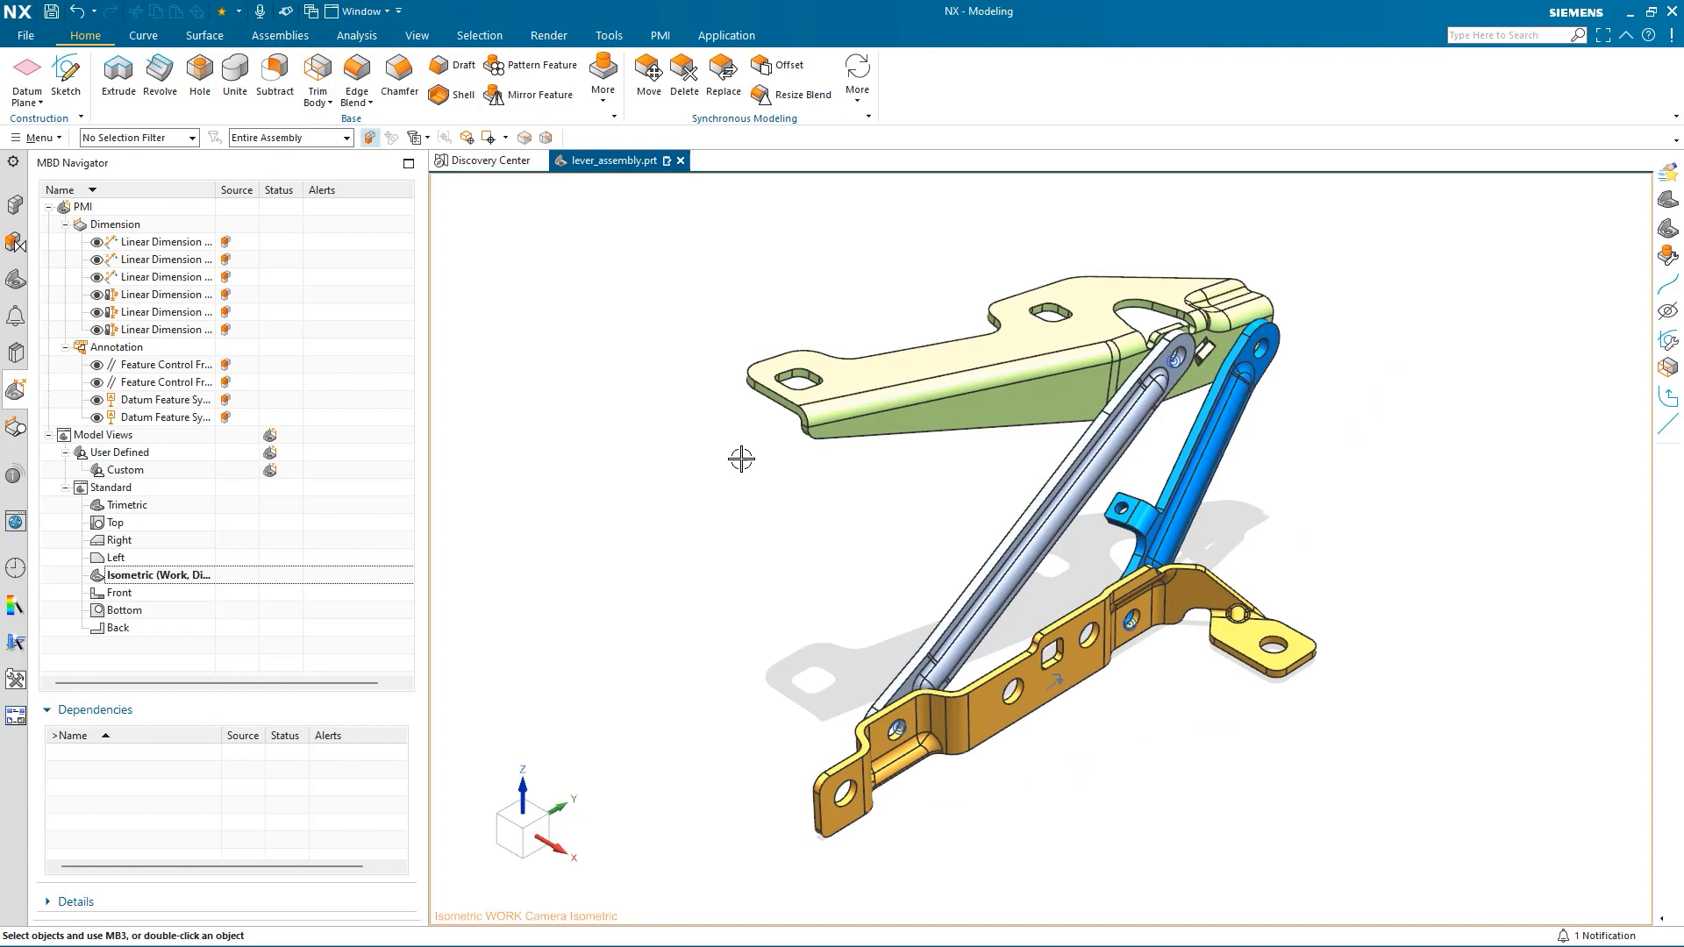
Step: Make the Custom model view the work view and list its dependencies
{"action": "double_click", "coordinate": [123, 470]}
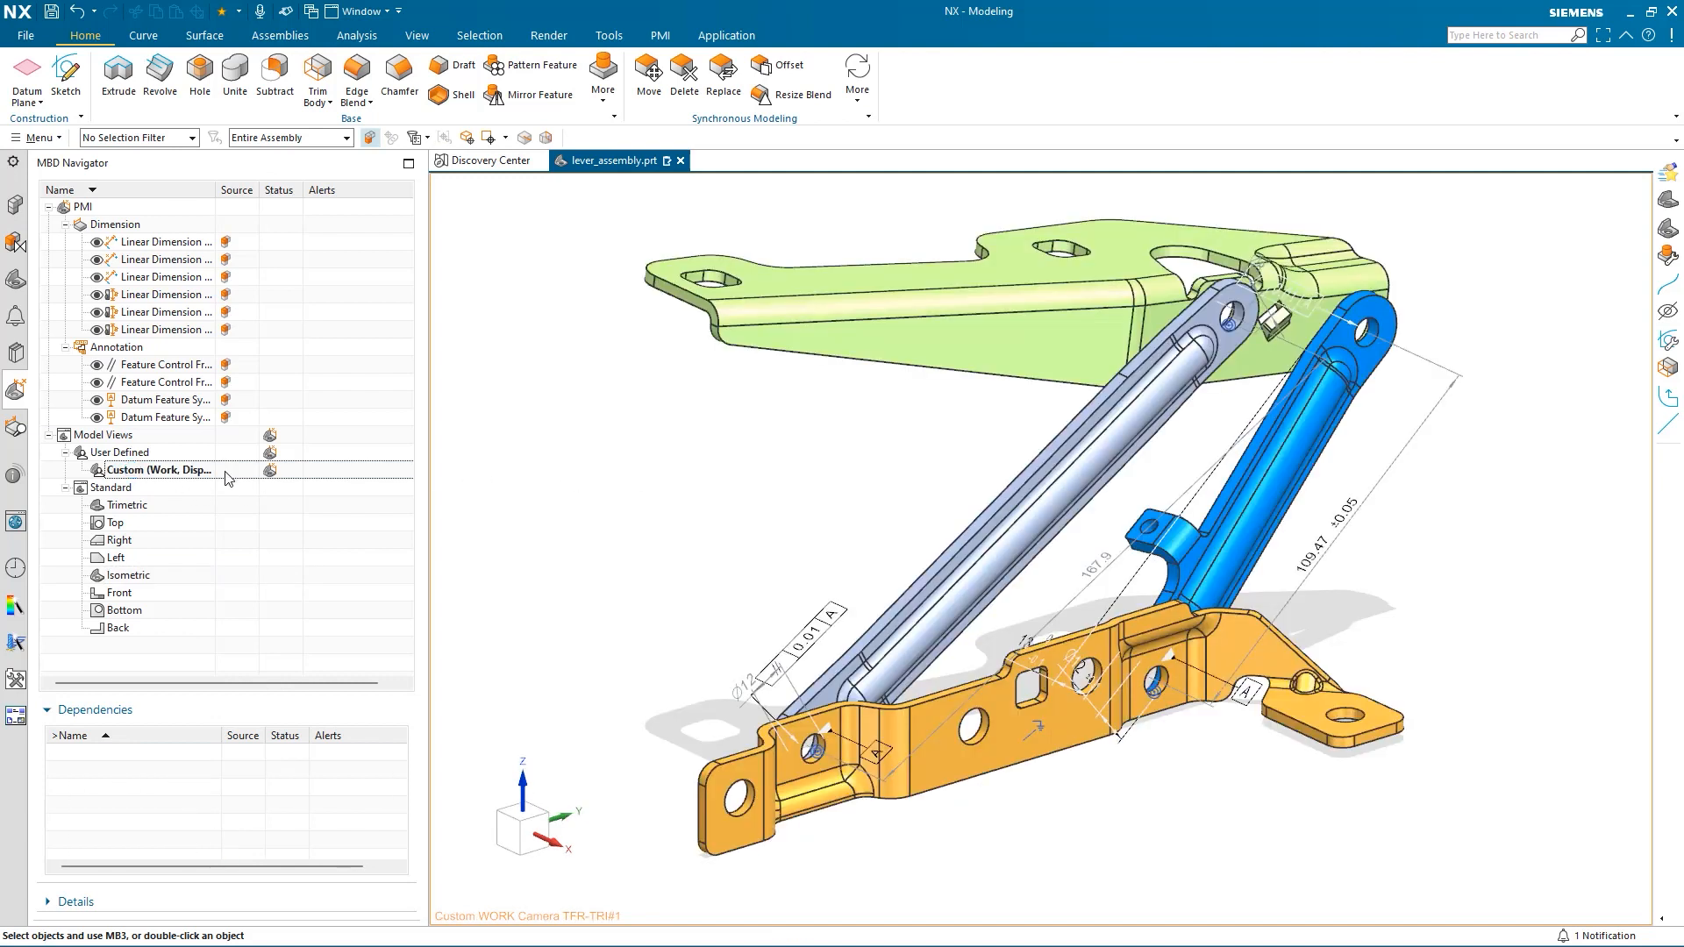
{"action": "double_click", "coordinate": [158, 471]}
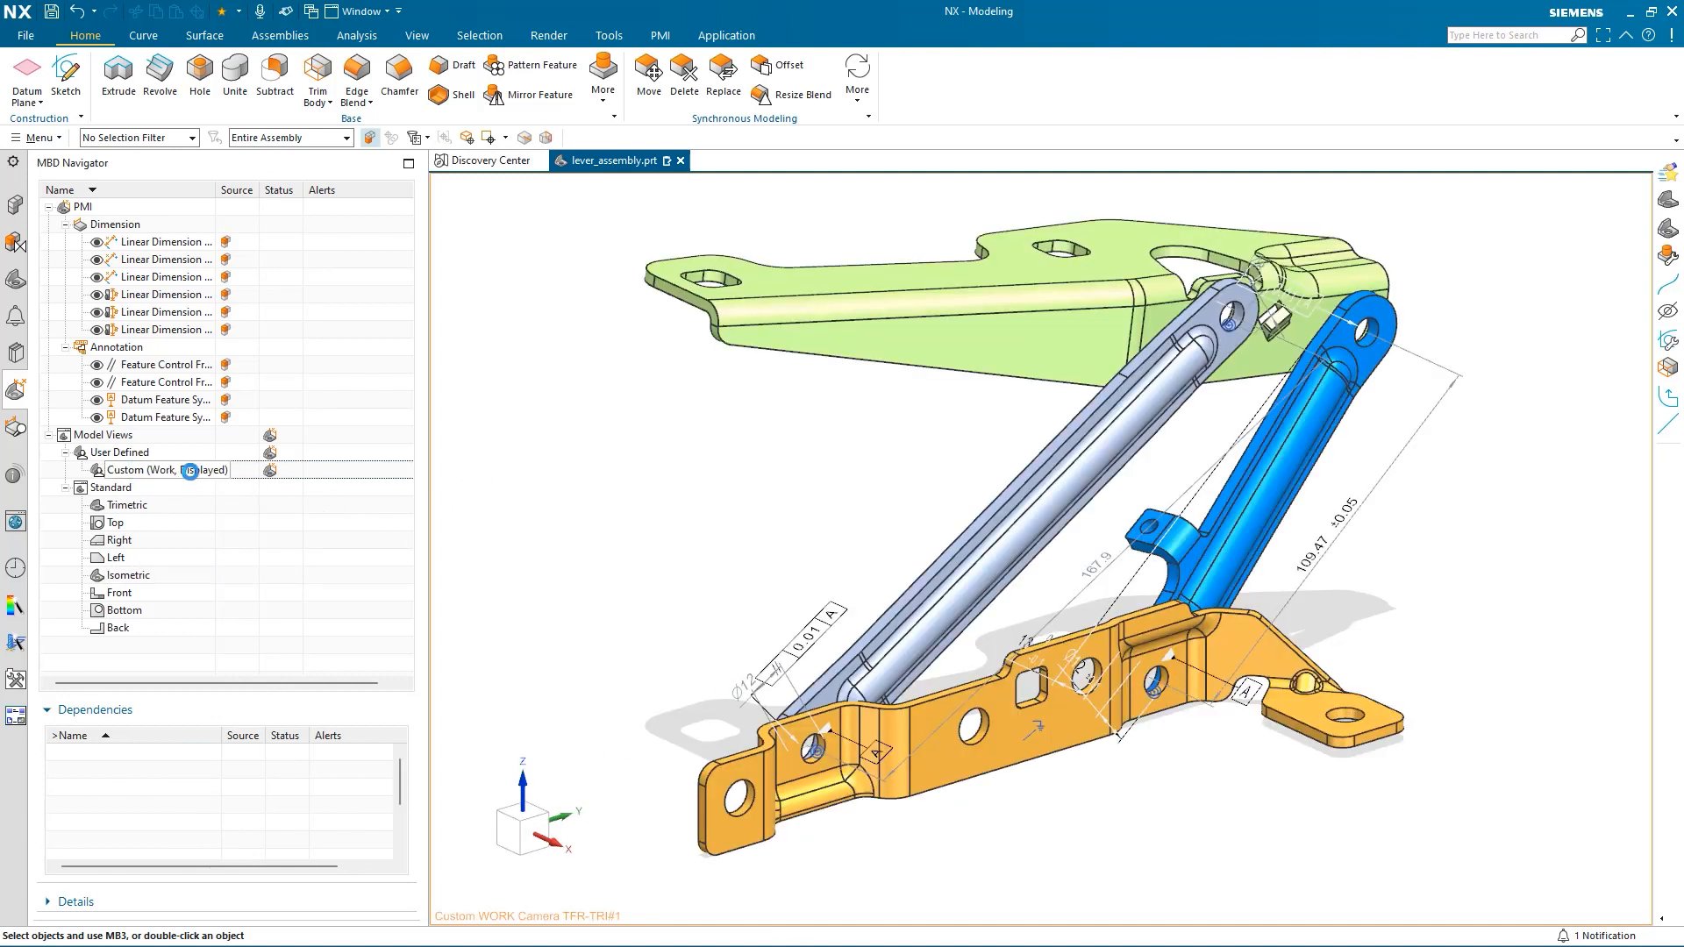
{"action": "left_click", "coordinate": [160, 471]}
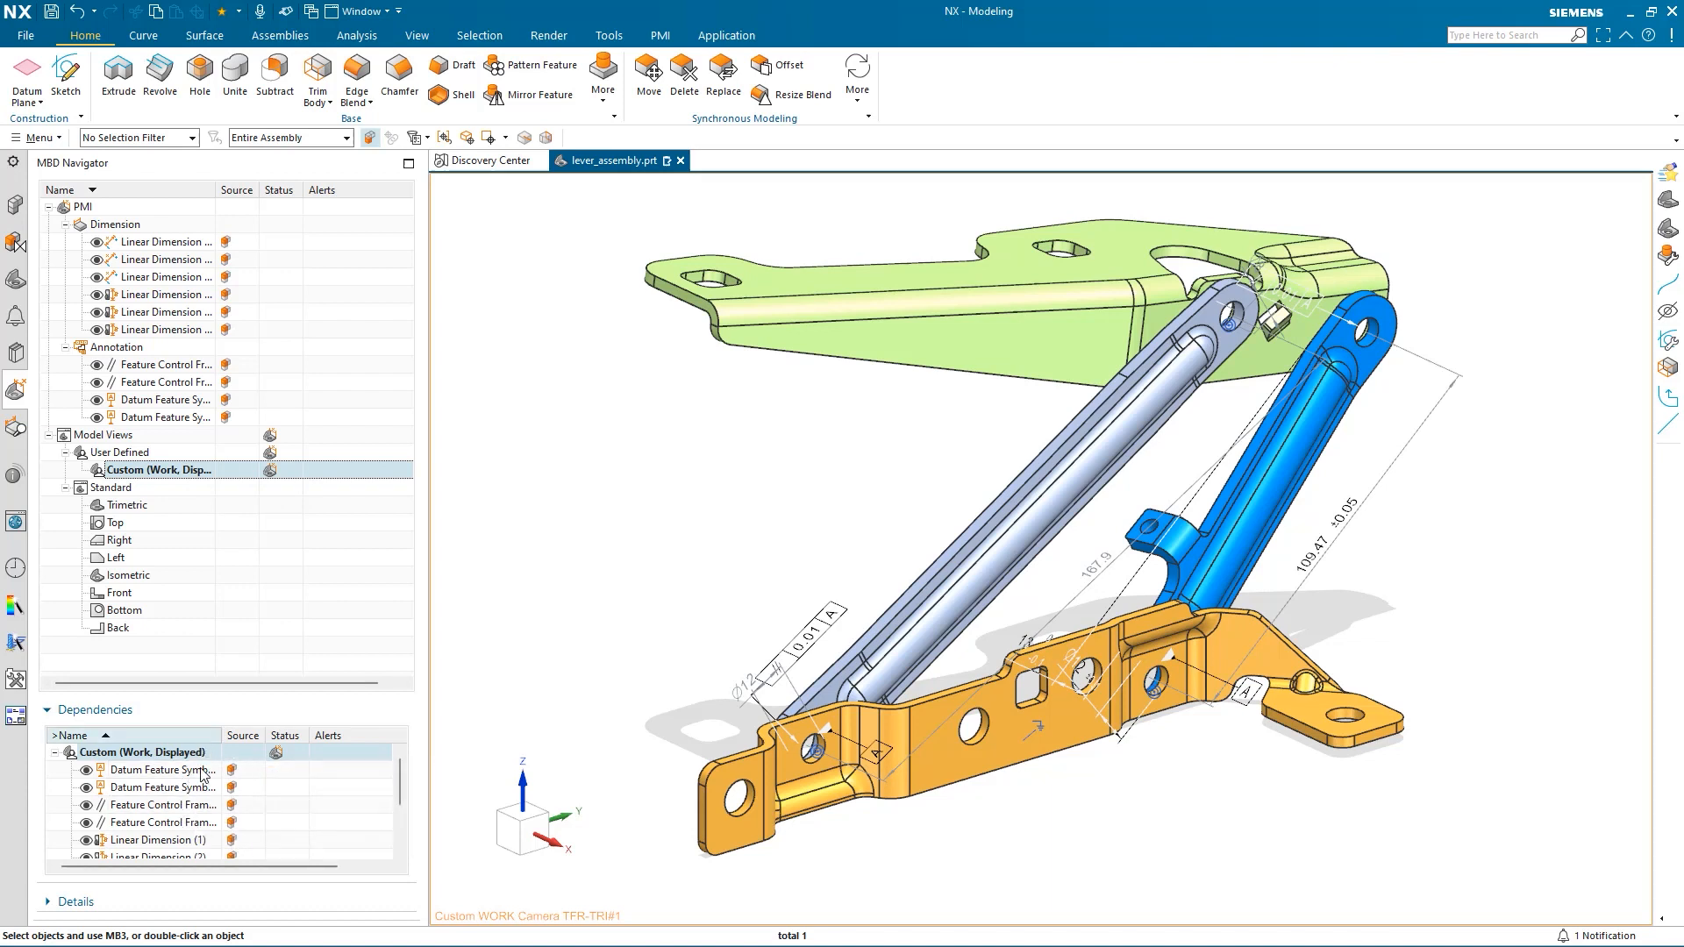
Step: Filter the dependency Name column to entries beginning with 'Linear Dimension'
{"action": "right_click", "coordinate": [114, 753]}
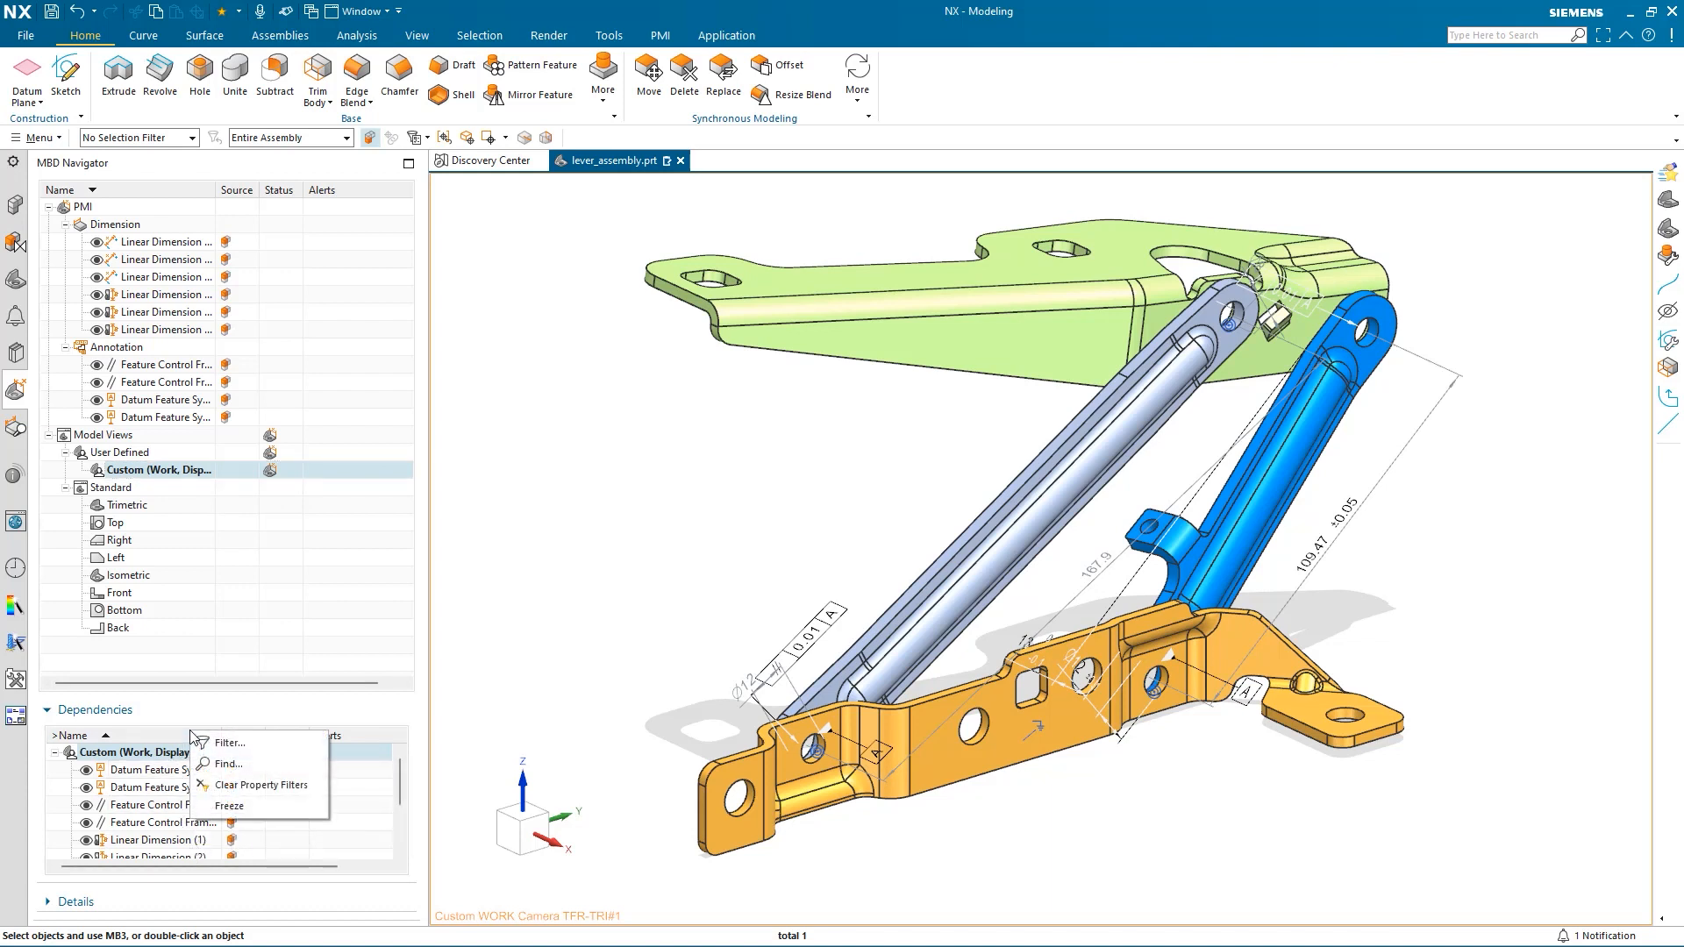
{"action": "left_click", "coordinate": [230, 744]}
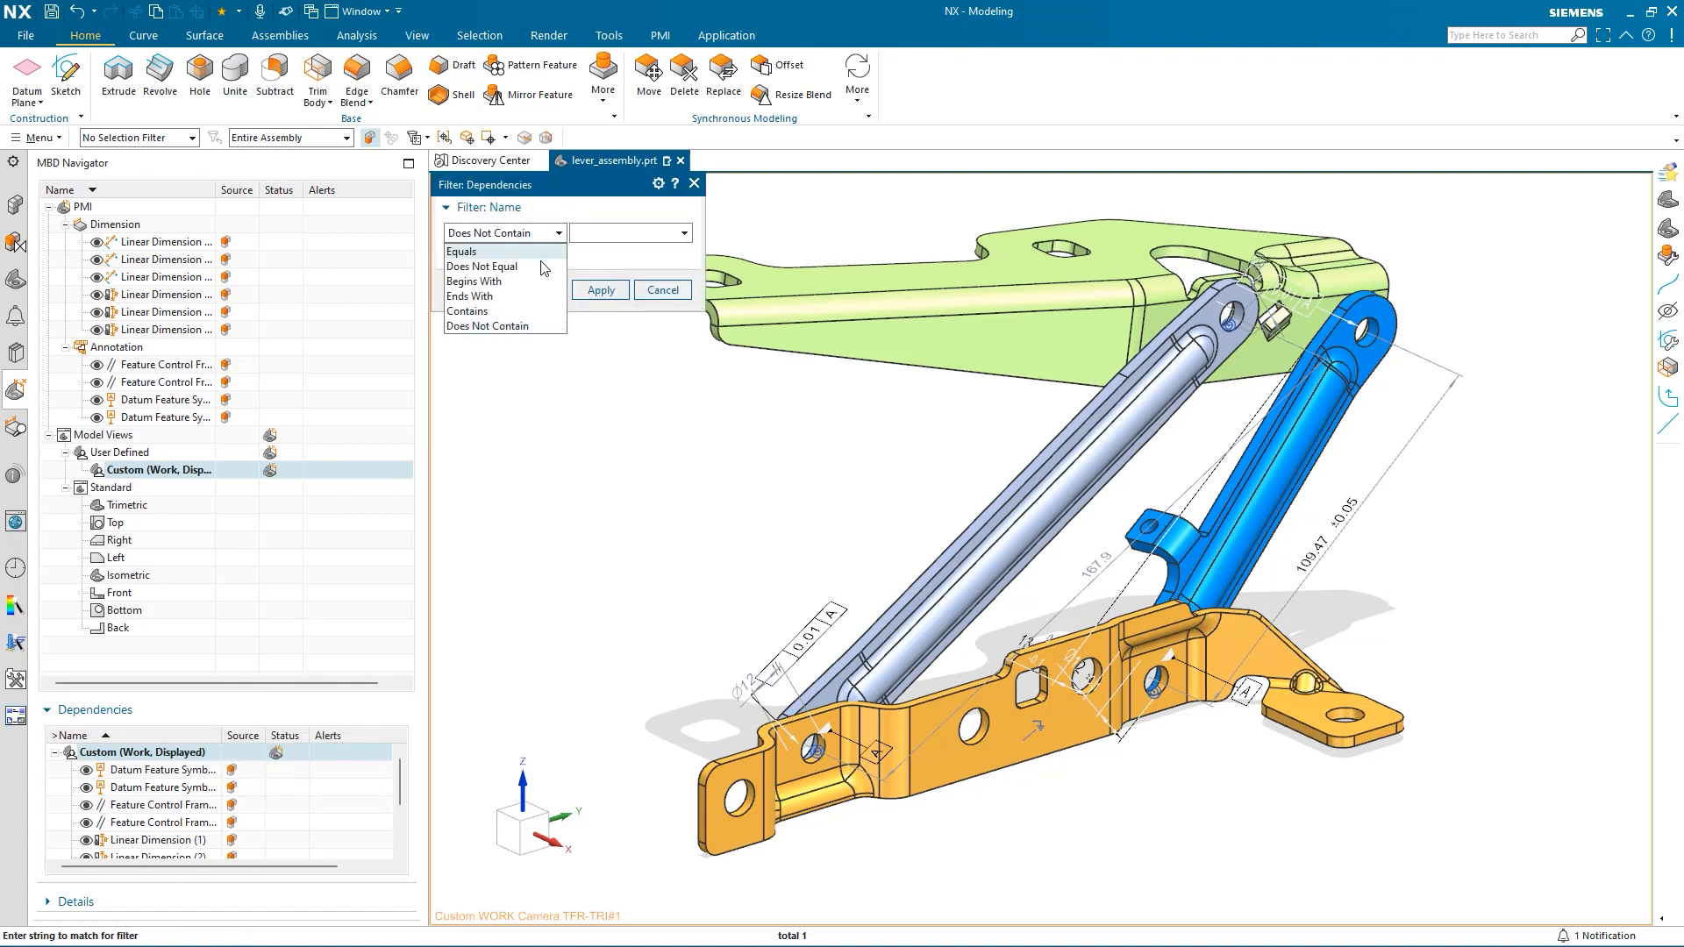
{"action": "left_click", "coordinate": [473, 281]}
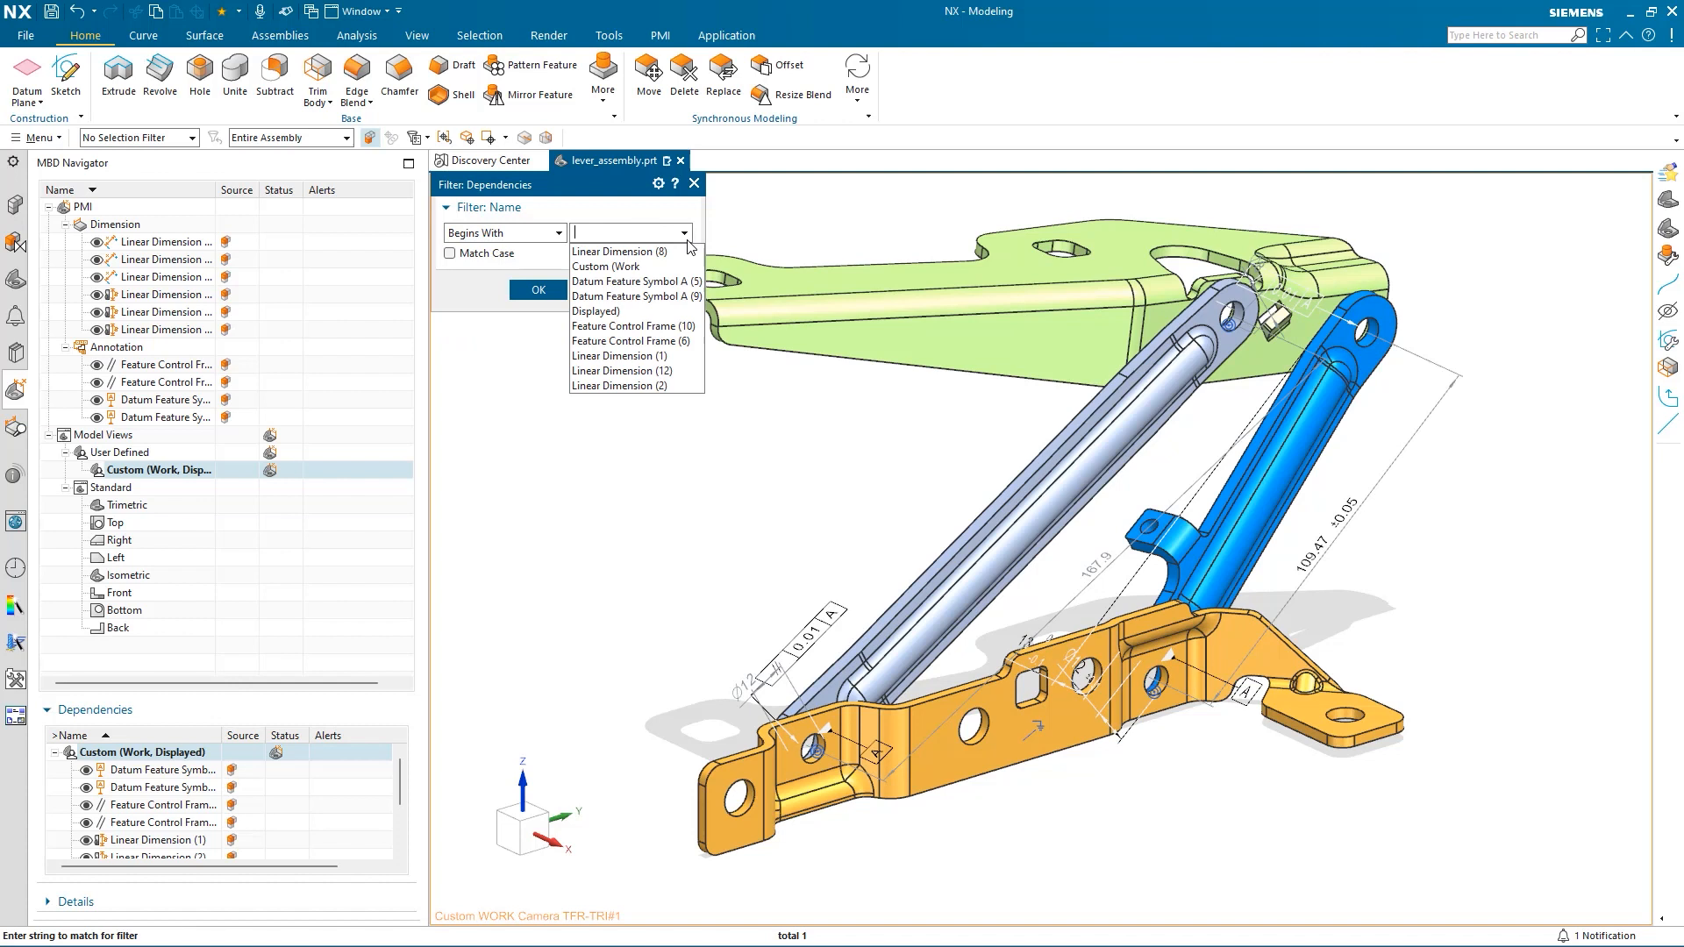
{"action": "left_click", "coordinate": [621, 252]}
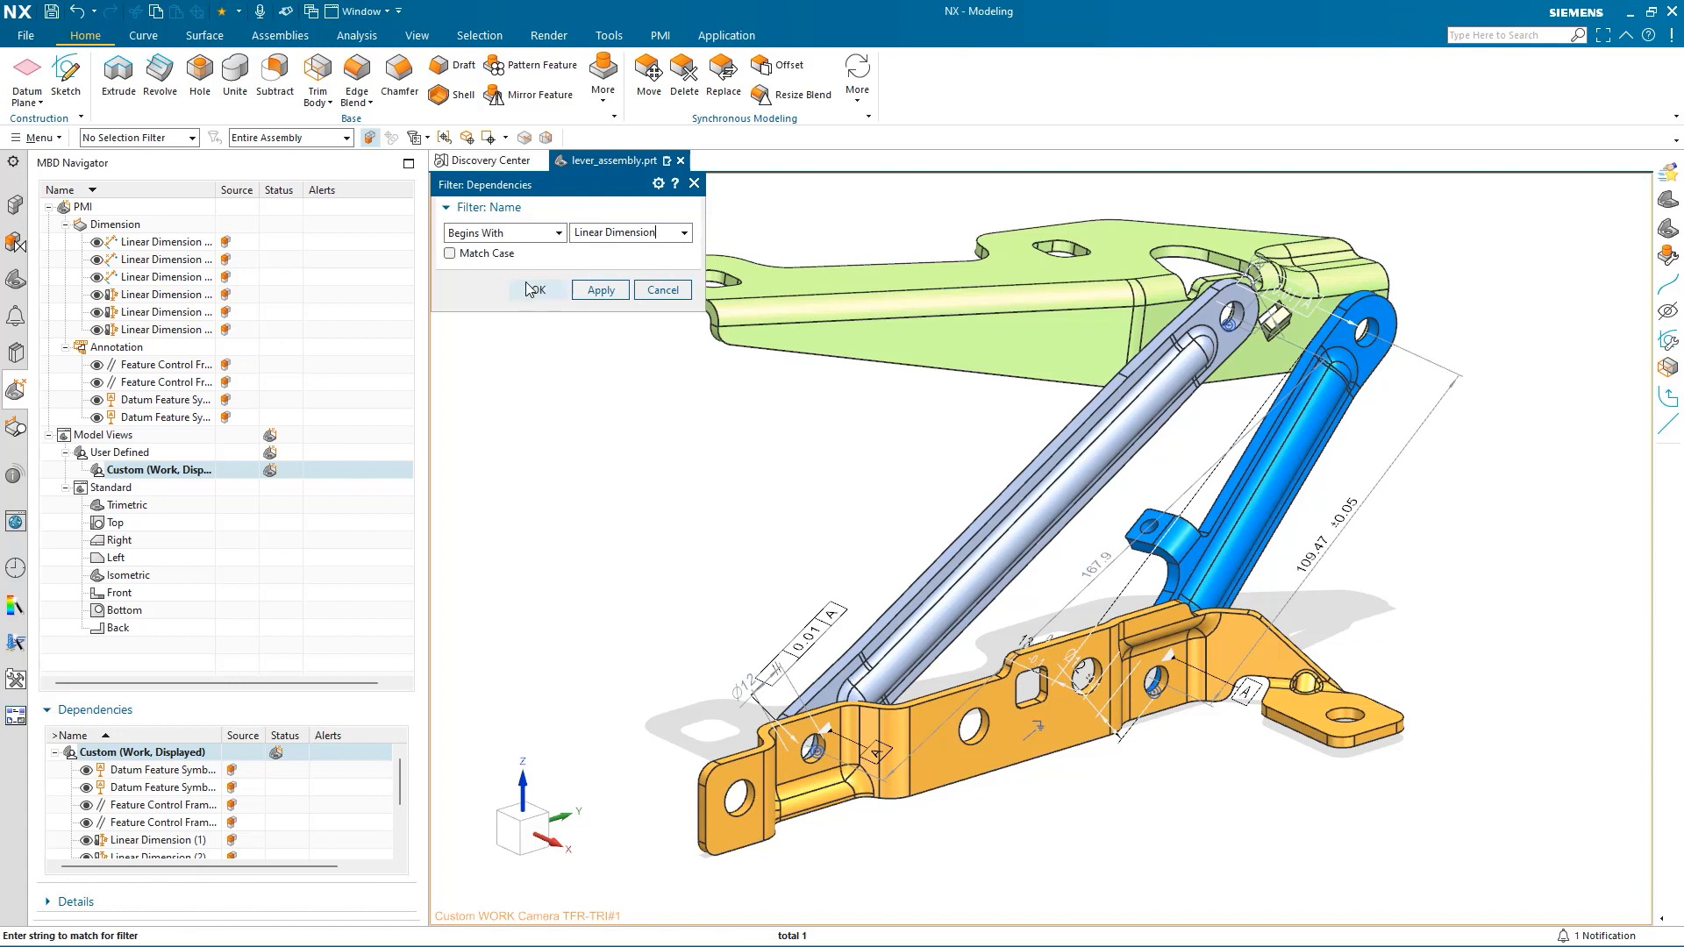
{"action": "left_click", "coordinate": [538, 290]}
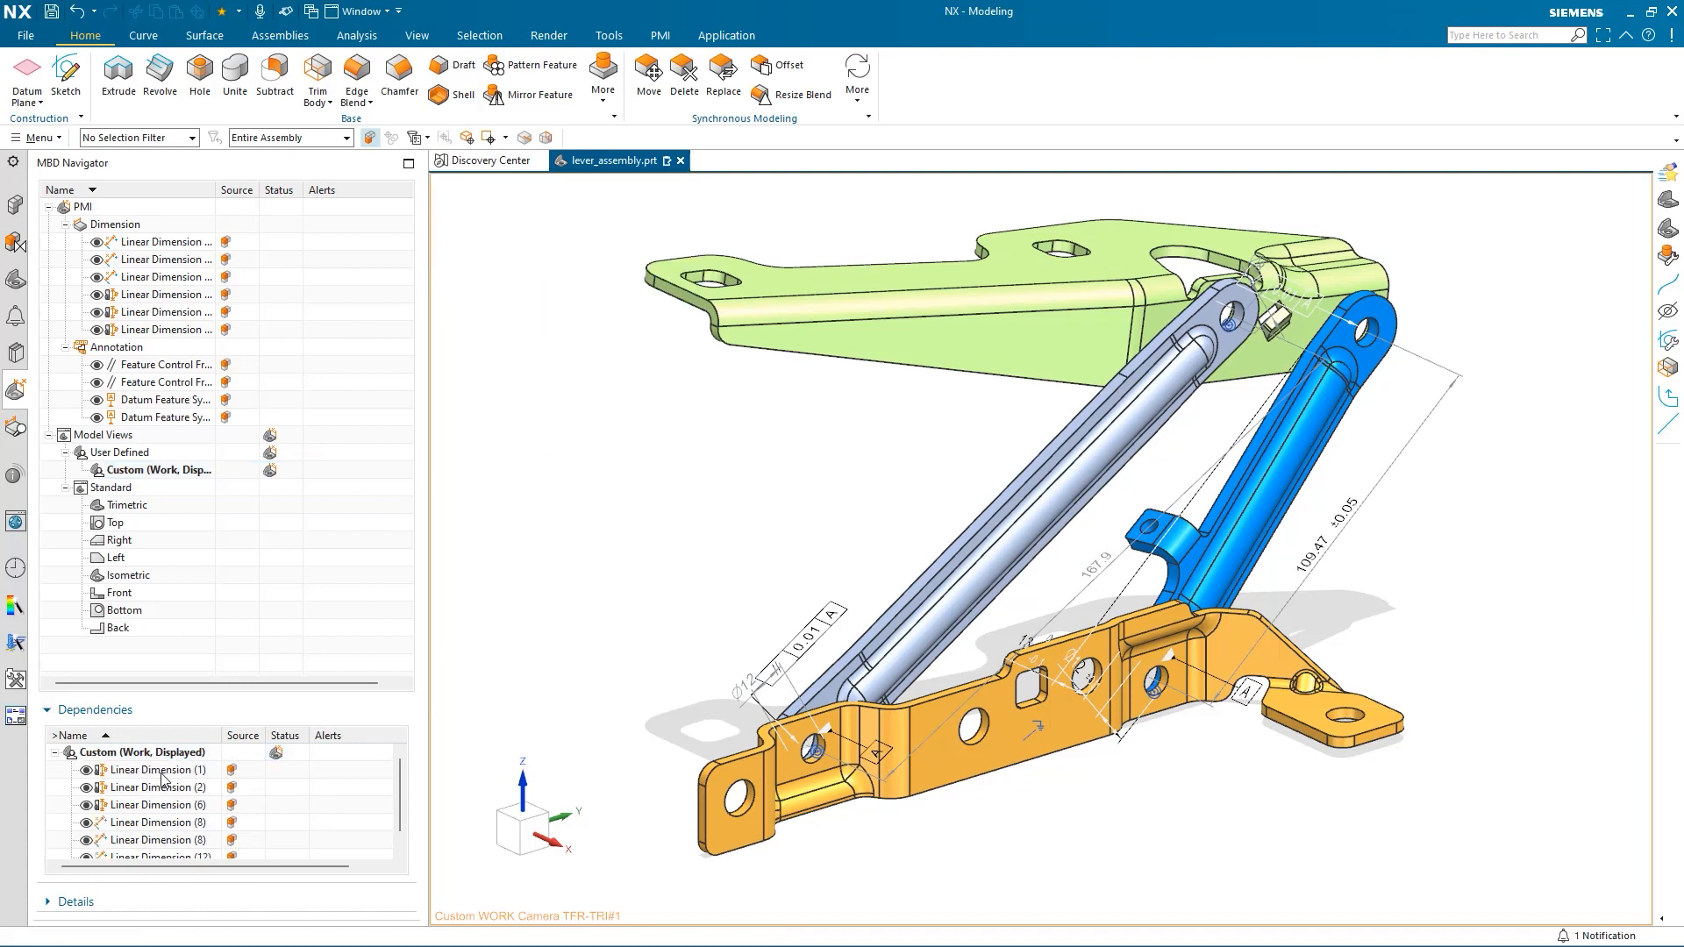